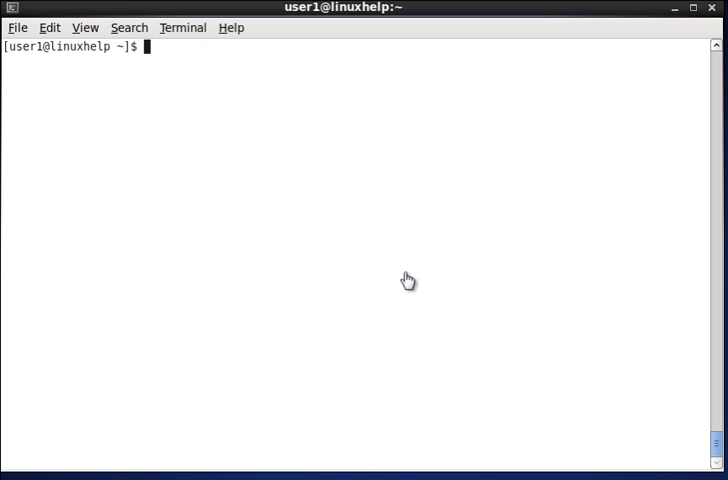
{"action": "mouse_move", "coordinate": [330, 172]}
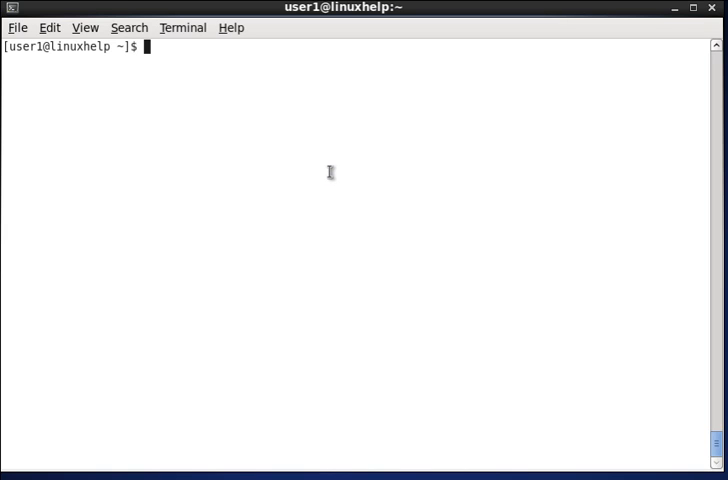
- Sketch the ssh syntax example 'ssh port no destination' and discard it with Ctrl+C
{"action": "type", "text": "ssh"}
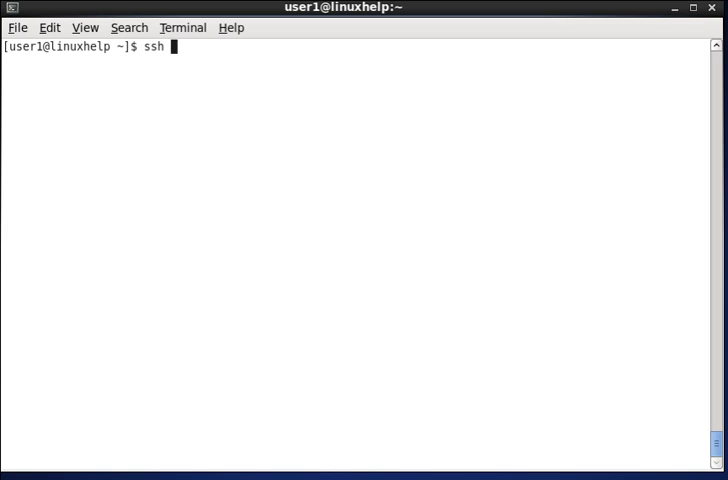
{"action": "type", "text": "port"}
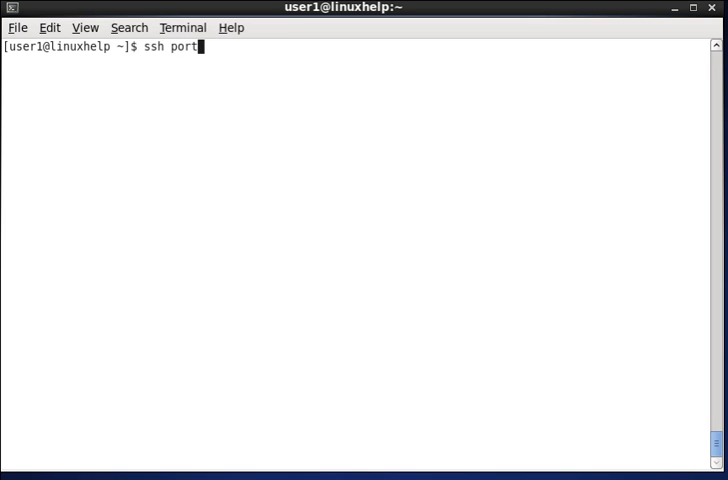
{"action": "type", "text": "no"}
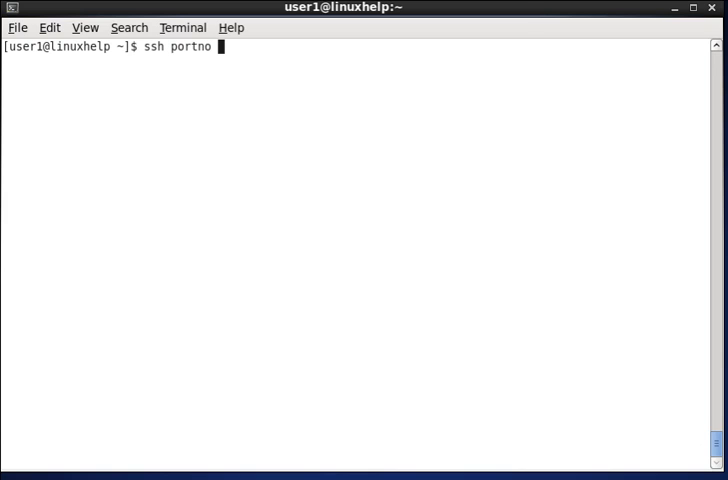
{"action": "type", "text": "des"}
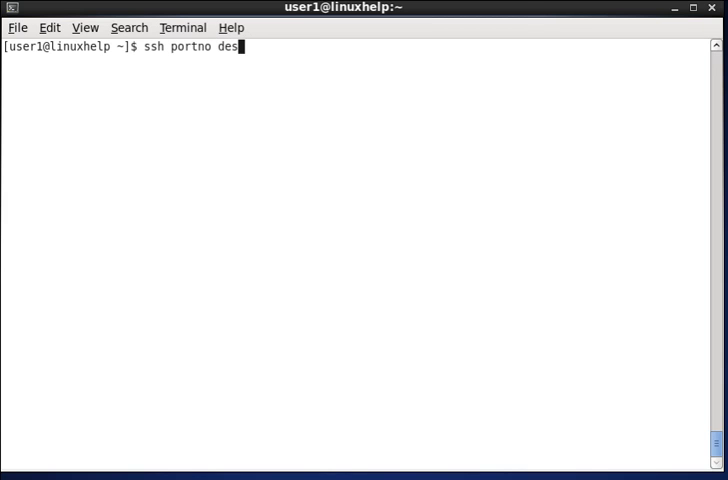
{"action": "type", "text": "tination"}
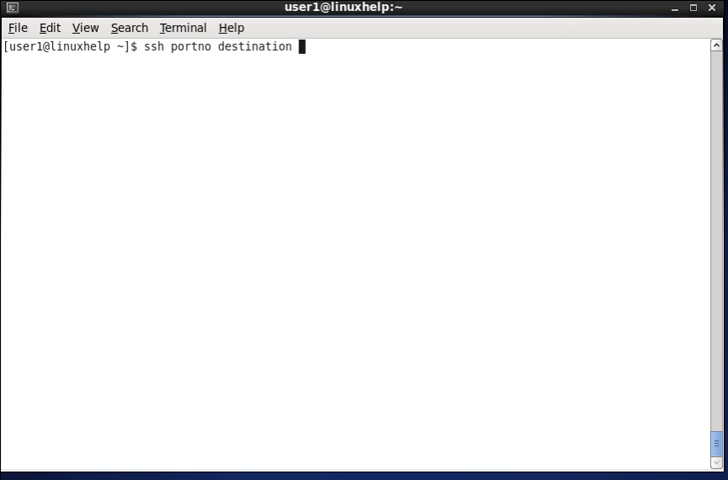
{"action": "key", "text": "ctrl+c"}
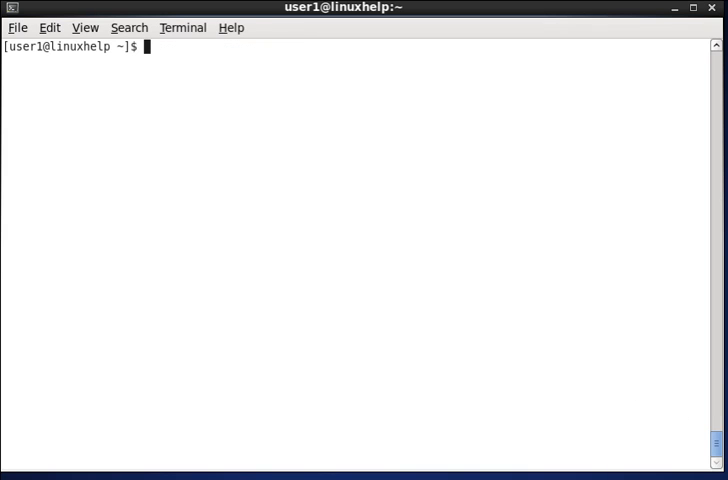
{"action": "mouse_move", "coordinate": [392, 204]}
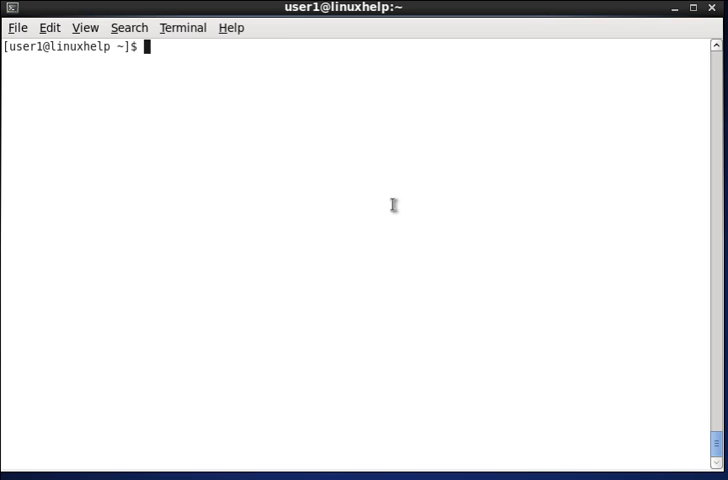
{"action": "type", "text": "ss"}
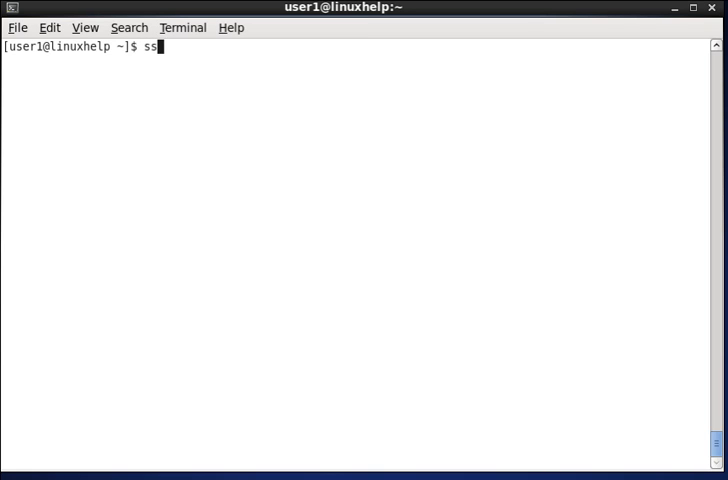
{"action": "type", "text": "h user2"}
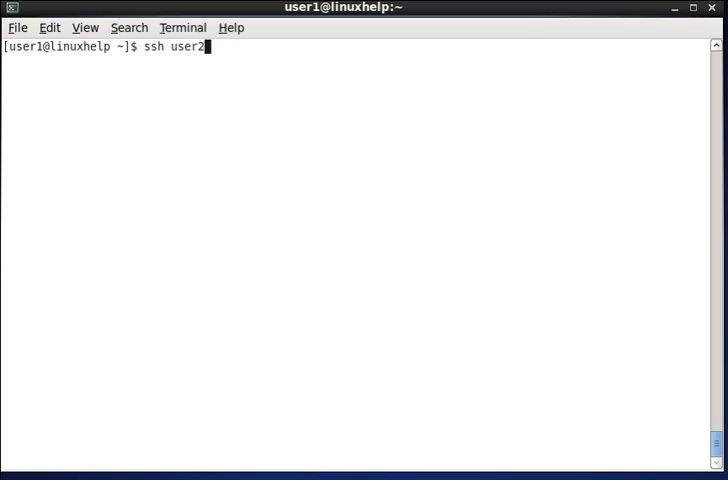
{"action": "type", "text": "@19"}
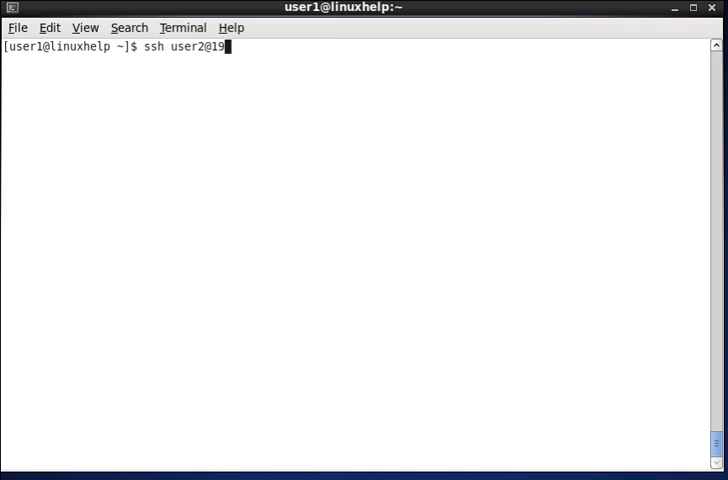
{"action": "type", "text": "2.168.7."}
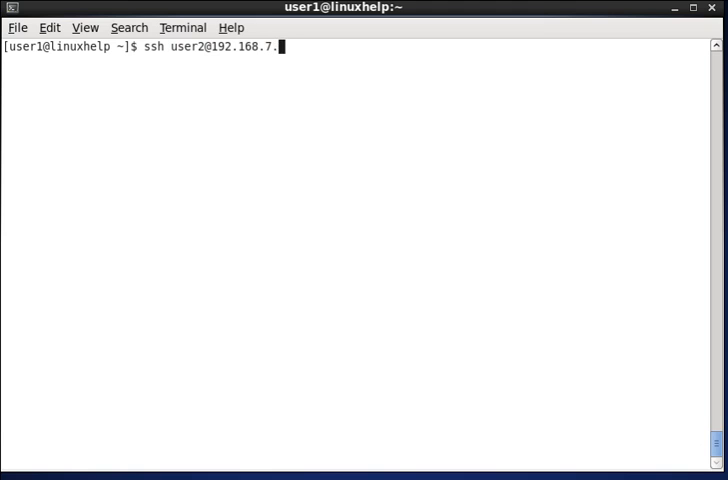
{"action": "type", "text": "251"}
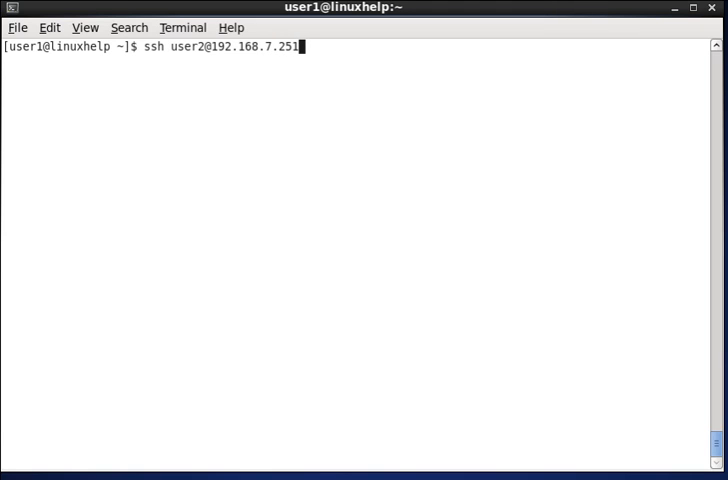
{"action": "key", "text": "Return"}
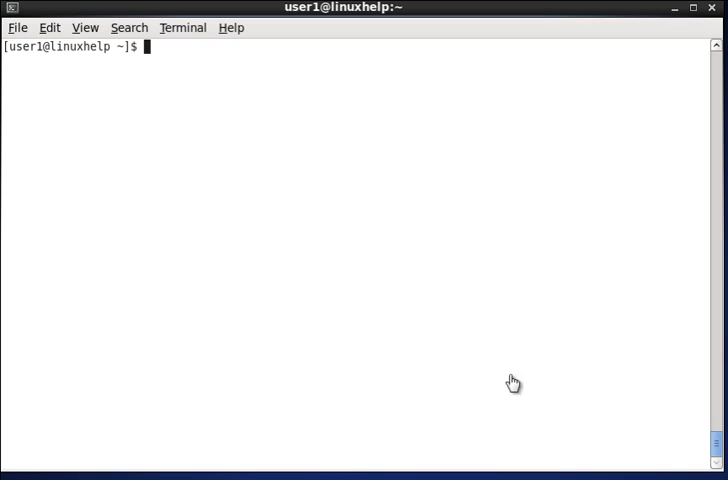
{"action": "type", "text": "ssh"}
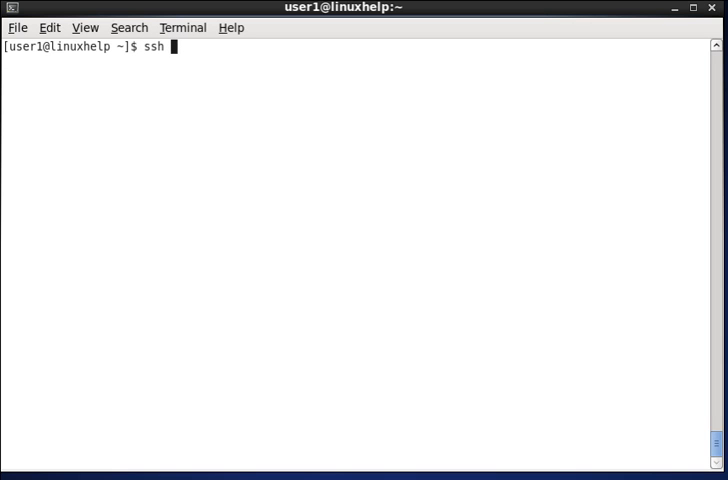
{"action": "type", "text": "root@"}
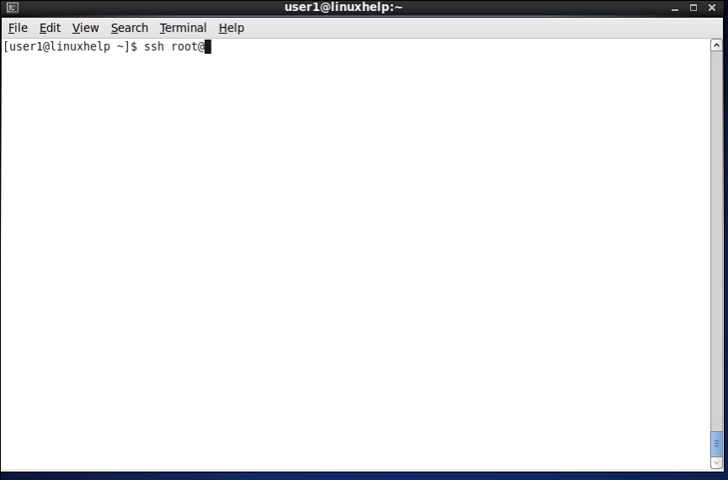
{"action": "type", "text": "192.168.7."}
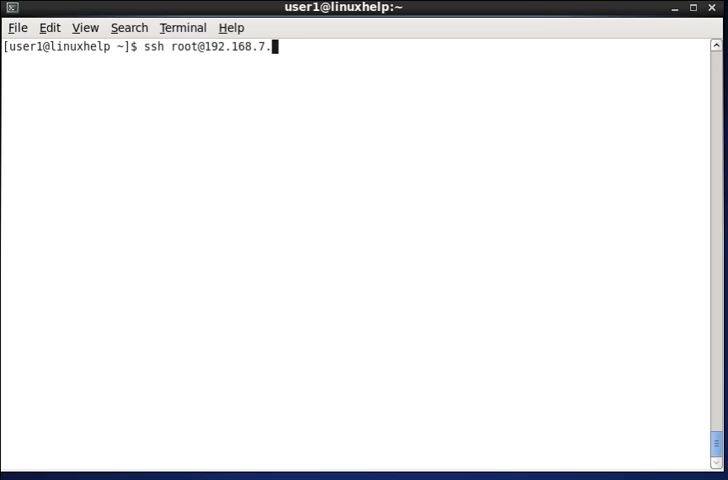
{"action": "key", "text": "Return"}
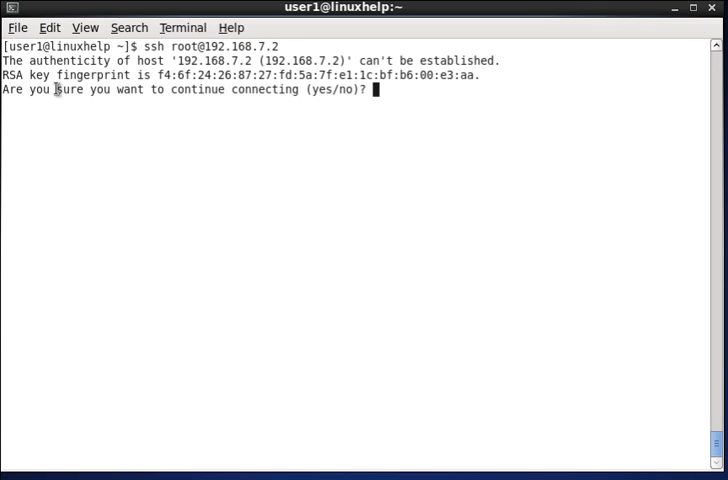
{"action": "mouse_move", "coordinate": [184, 120]}
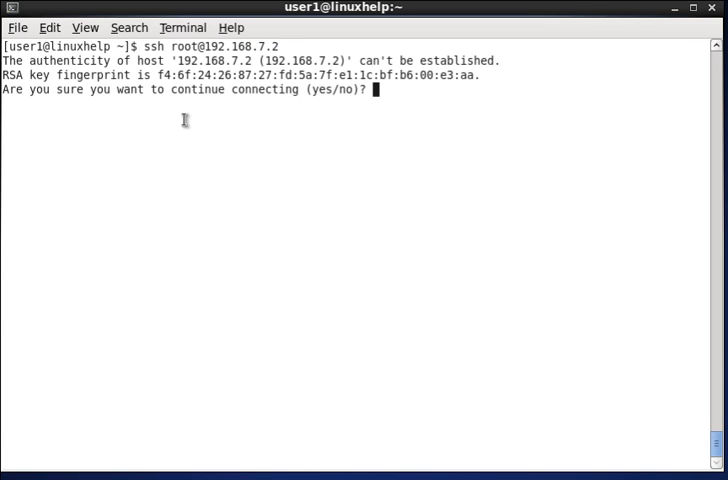
{"action": "mouse_move", "coordinate": [270, 136]}
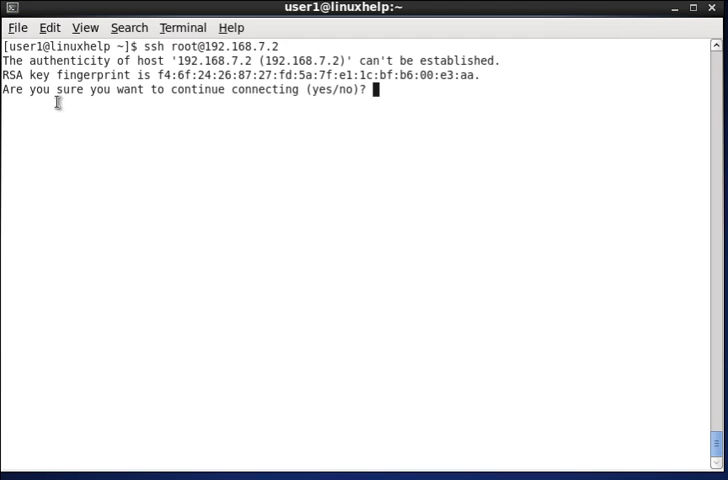
{"action": "mouse_move", "coordinate": [368, 150]}
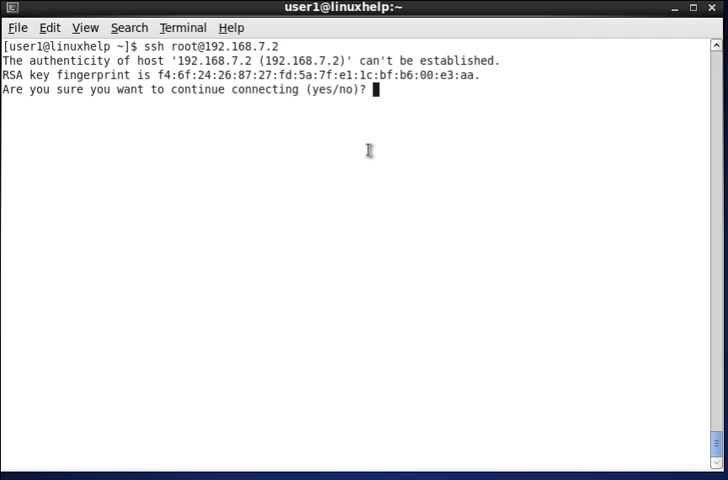
{"action": "type", "text": "yes"}
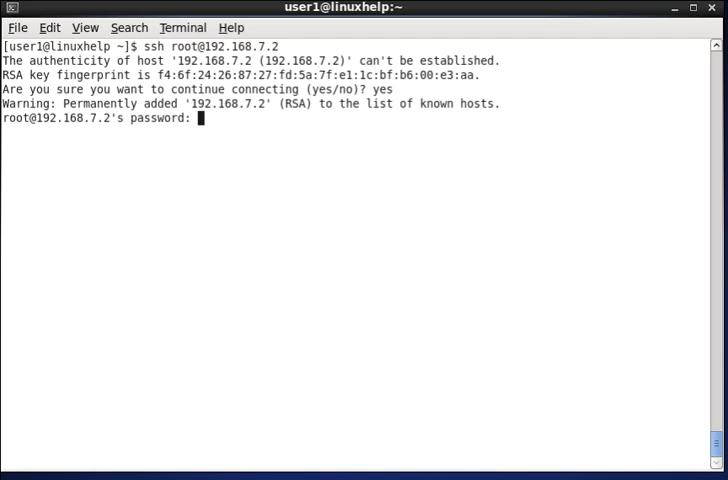
{"action": "mouse_move", "coordinate": [84, 136]}
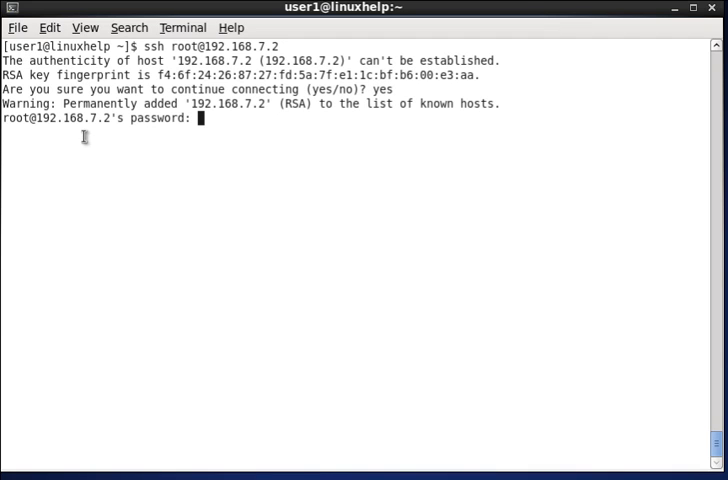
{"action": "mouse_move", "coordinate": [328, 172]}
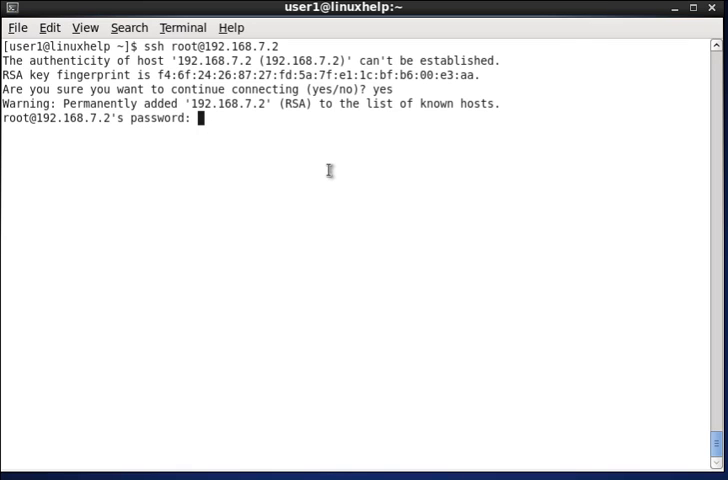
{"action": "key", "text": "Return"}
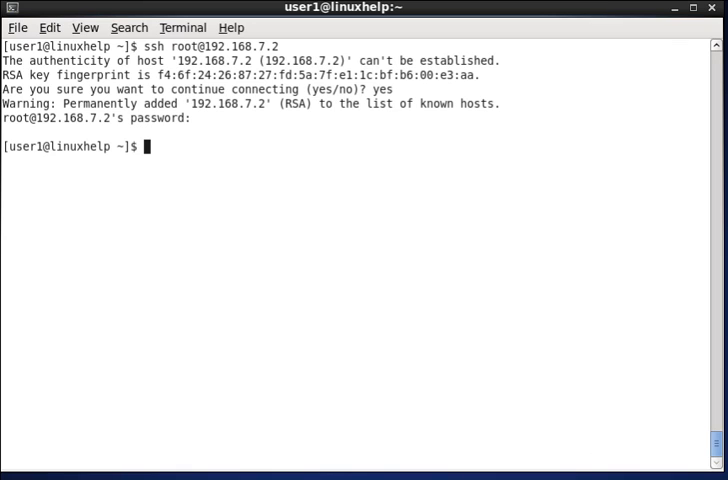
{"action": "mouse_move", "coordinate": [368, 244]}
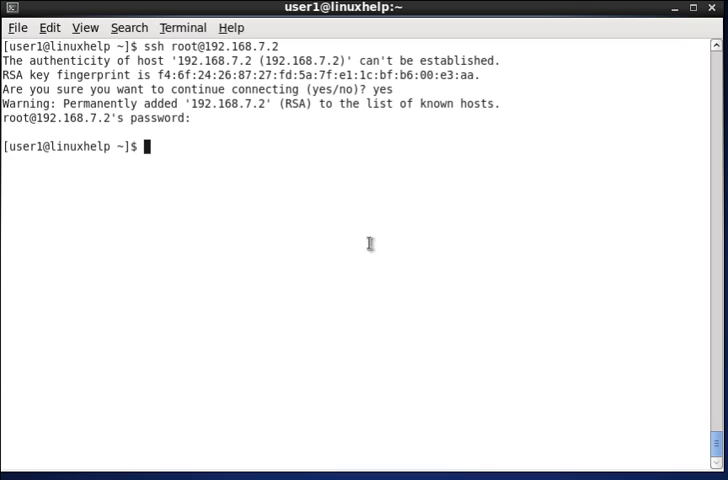
{"action": "mouse_move", "coordinate": [400, 258]}
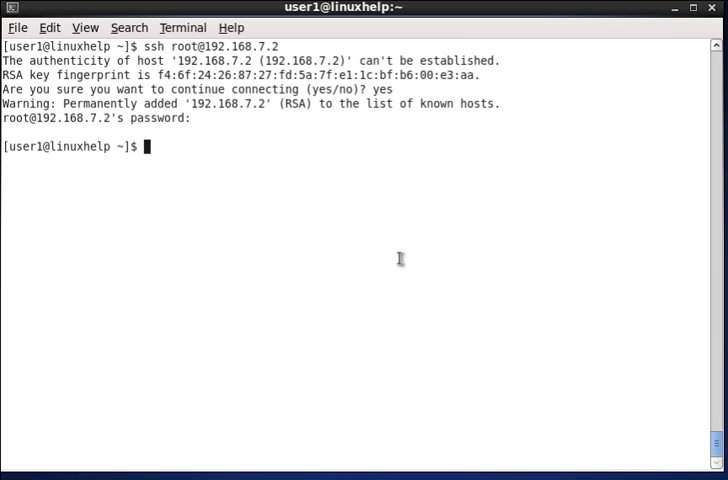
- View .ssh/known_hosts in vim to check the saved host key entries
{"action": "type", "text": "vim"}
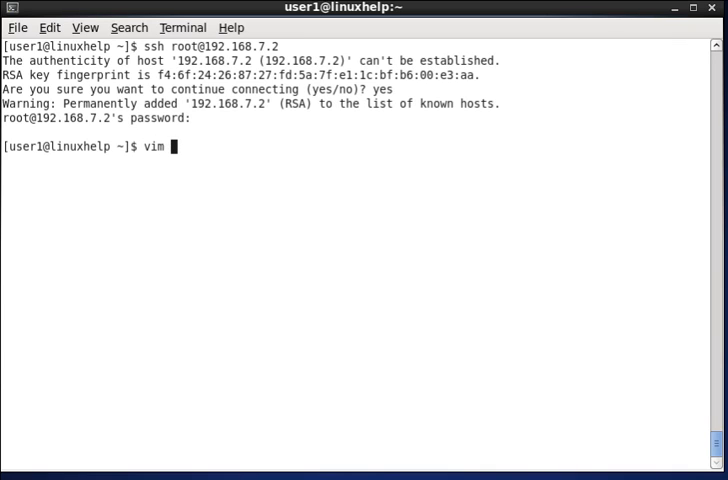
{"action": "type", "text": "."}
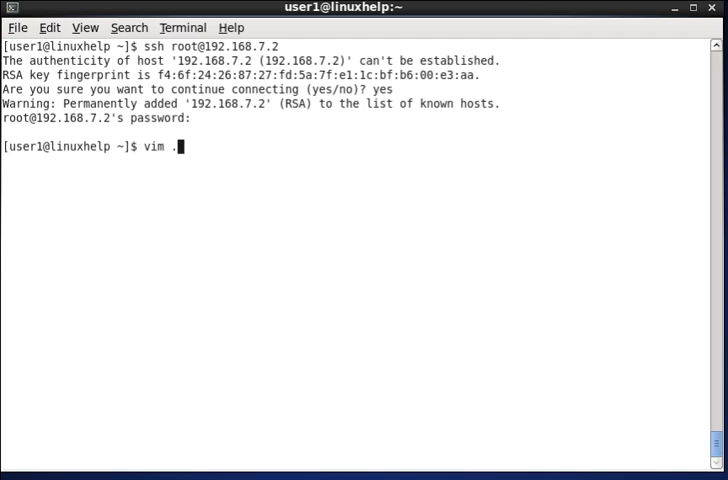
{"action": "type", "text": "ssh/kn"}
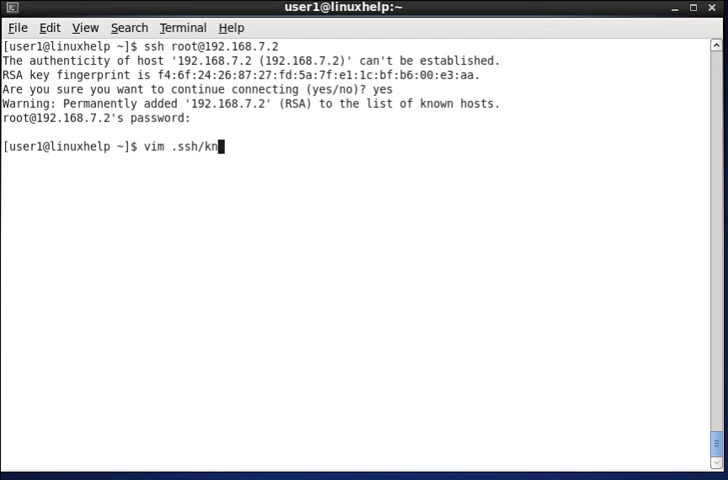
{"action": "key", "text": "Return"}
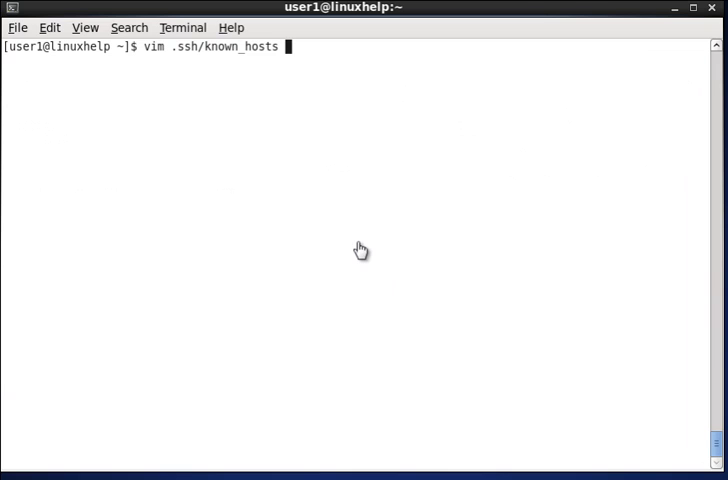
{"action": "mouse_move", "coordinate": [356, 234]}
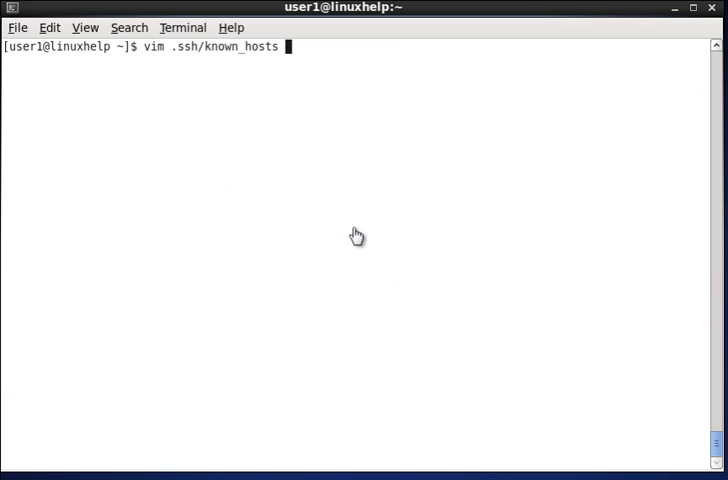
{"action": "key", "text": "Return"}
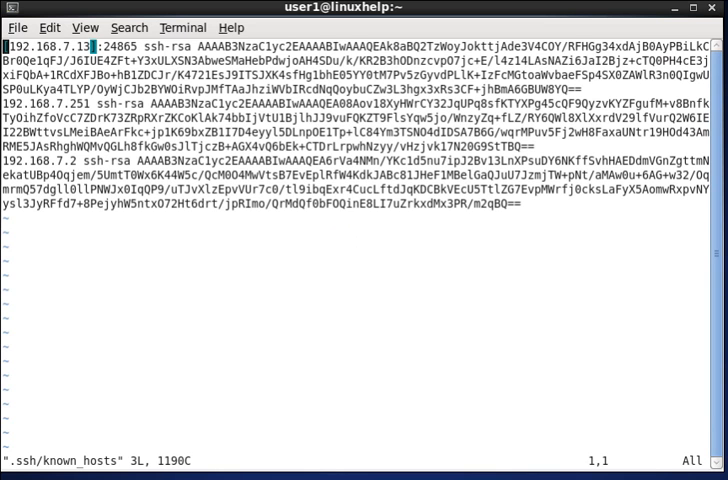
{"action": "mouse_move", "coordinate": [348, 240]}
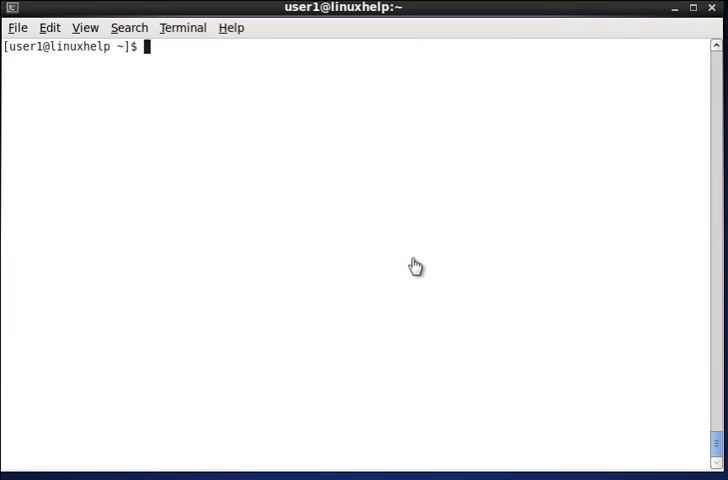
{"action": "mouse_move", "coordinate": [392, 234]}
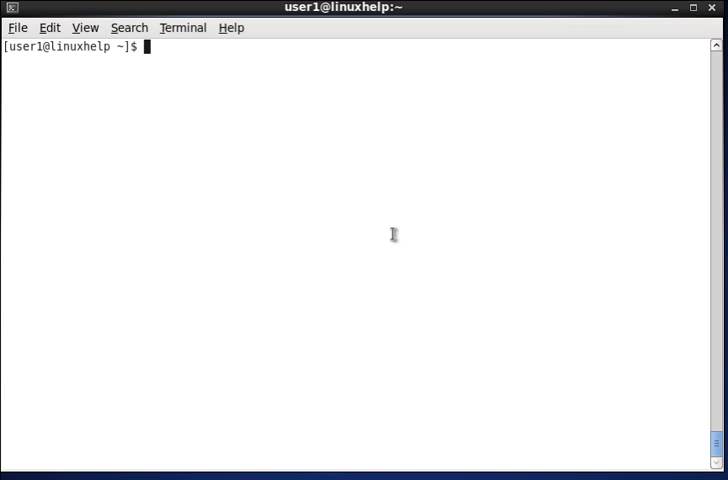
{"action": "type", "text": "ssh"}
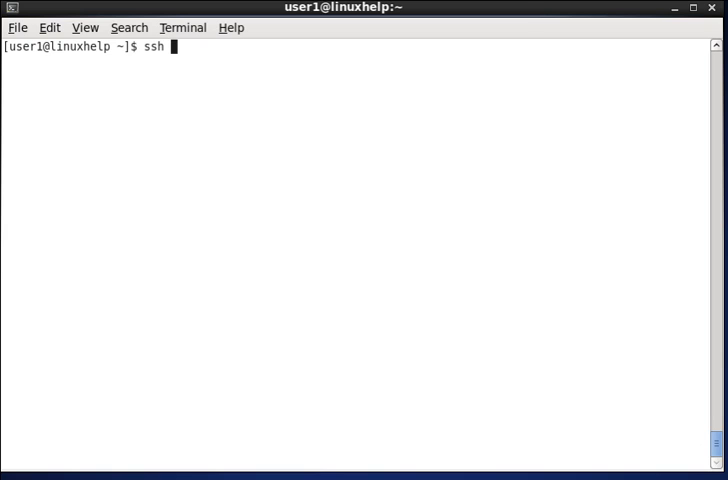
{"action": "type", "text": "user2"}
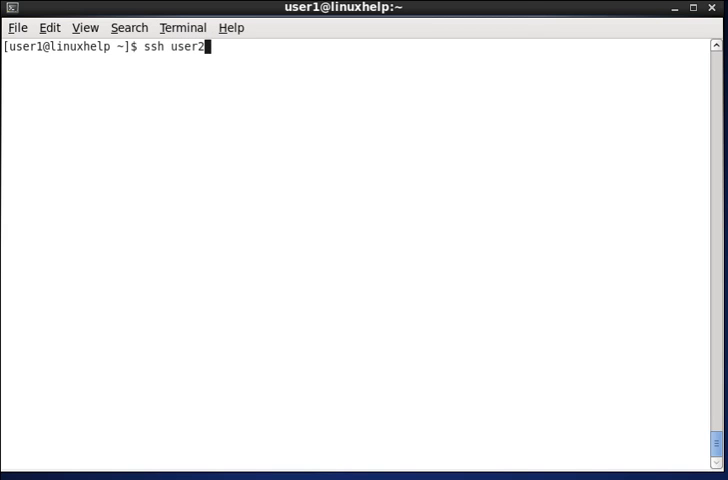
{"action": "type", "text": "@192.168.7"}
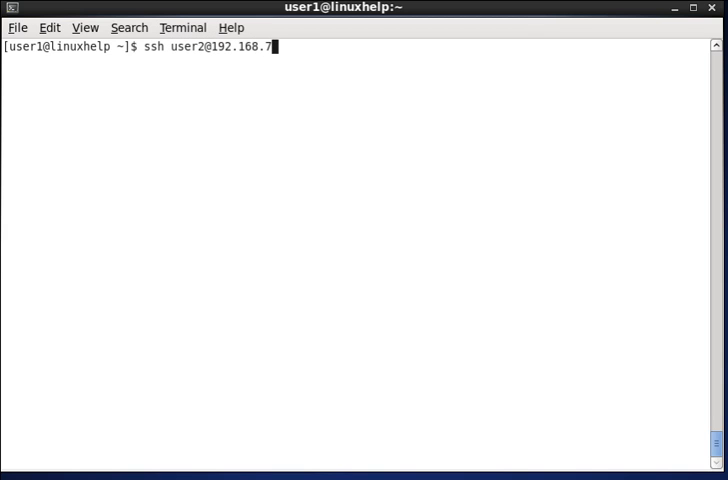
{"action": "key", "text": "Return"}
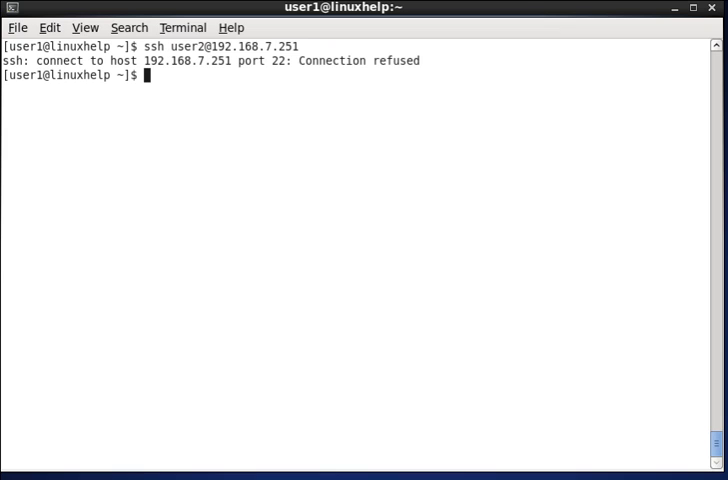
{"action": "mouse_move", "coordinate": [348, 102]}
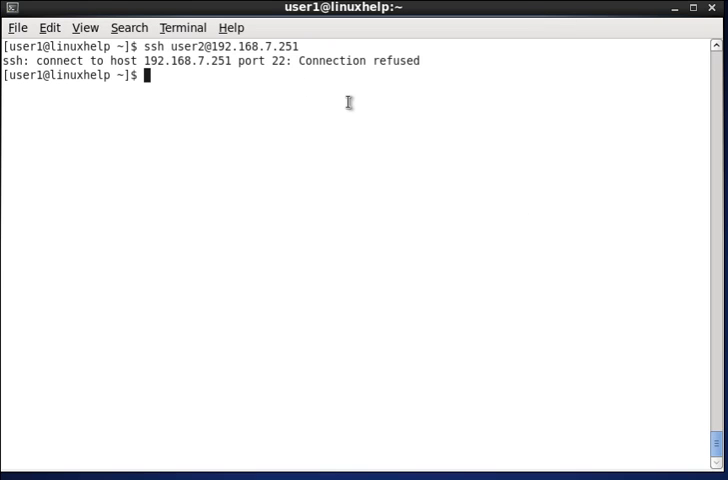
{"action": "mouse_move", "coordinate": [362, 168]}
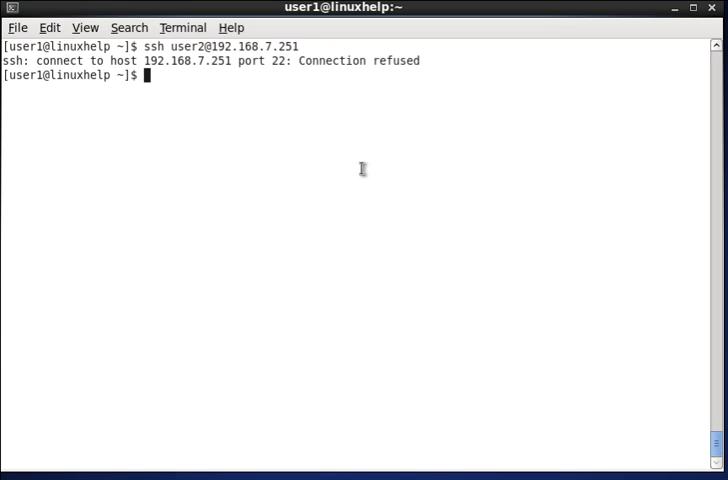
{"action": "type", "text": "ssh user2@192.168.7.251 -p"}
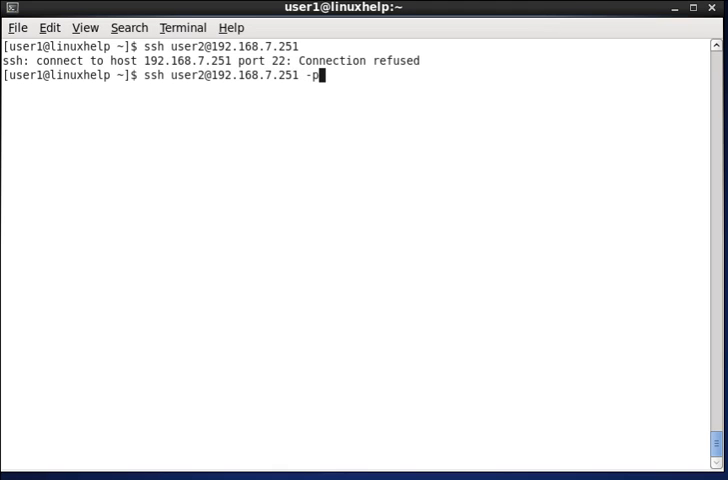
{"action": "type", "text": "214"}
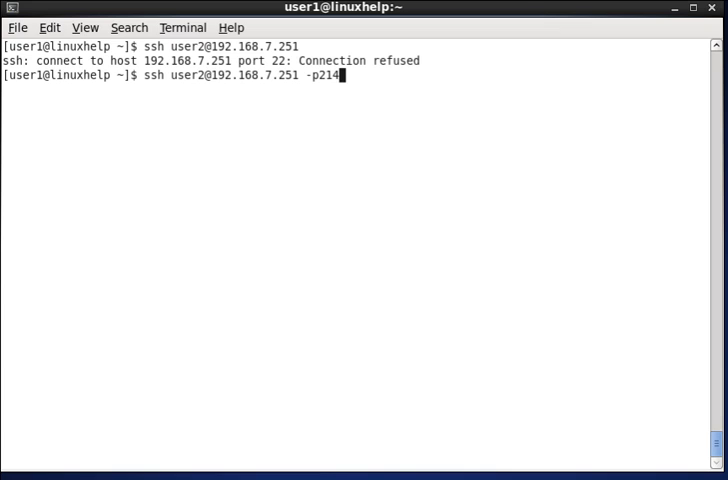
{"action": "type", "text": "98"}
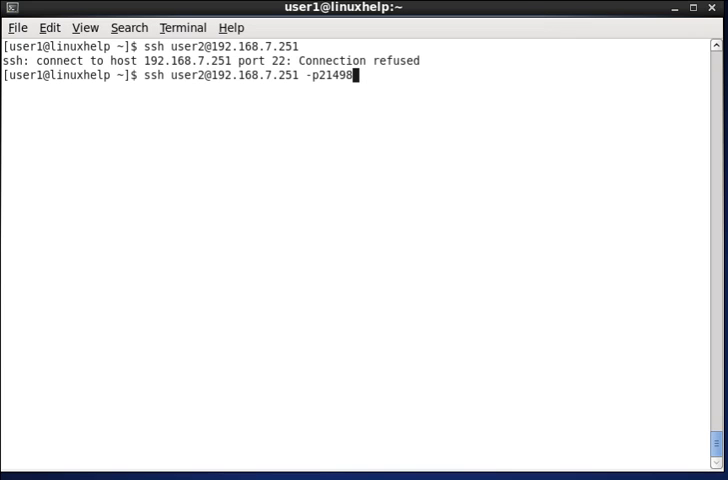
{"action": "key", "text": "Return"}
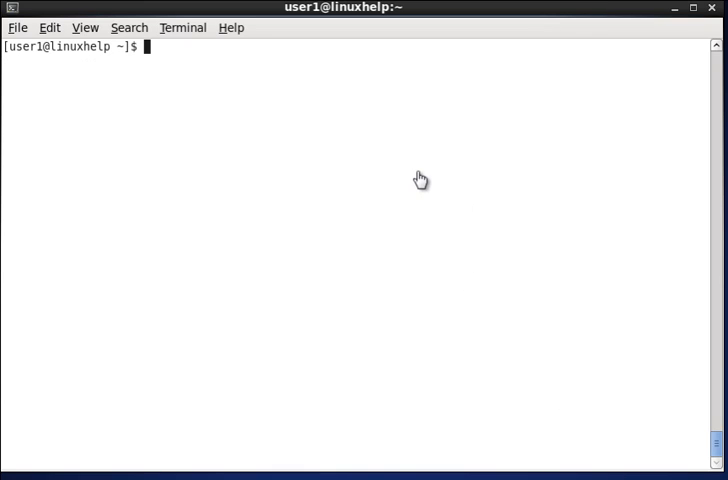
{"action": "mouse_move", "coordinate": [432, 268]}
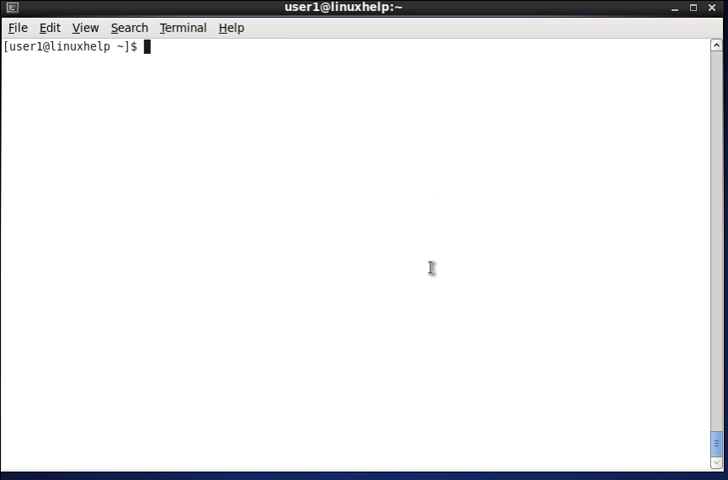
{"action": "mouse_move", "coordinate": [316, 212]}
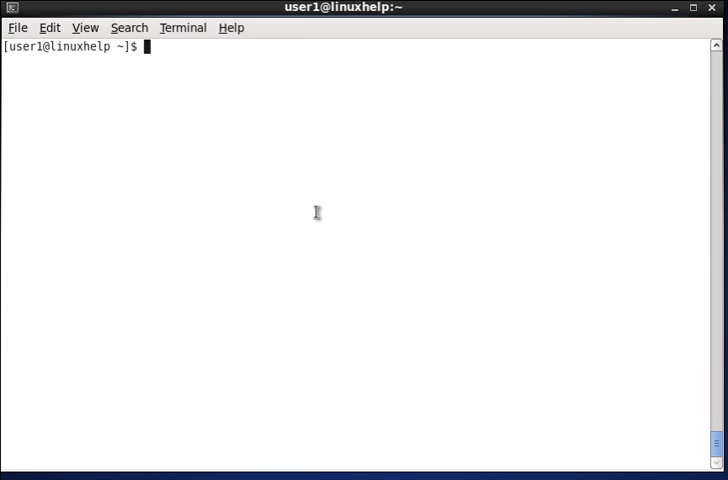
- Change into the Desktop folder with cd Desktop
{"action": "type", "text": "cd Deskt"}
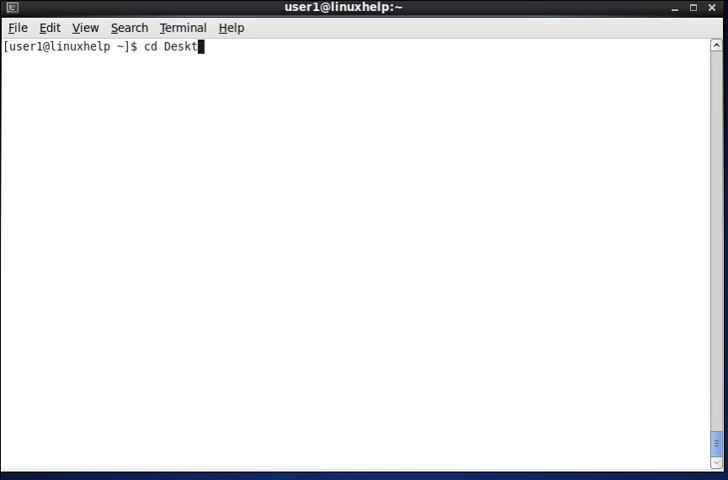
{"action": "key", "text": "Return"}
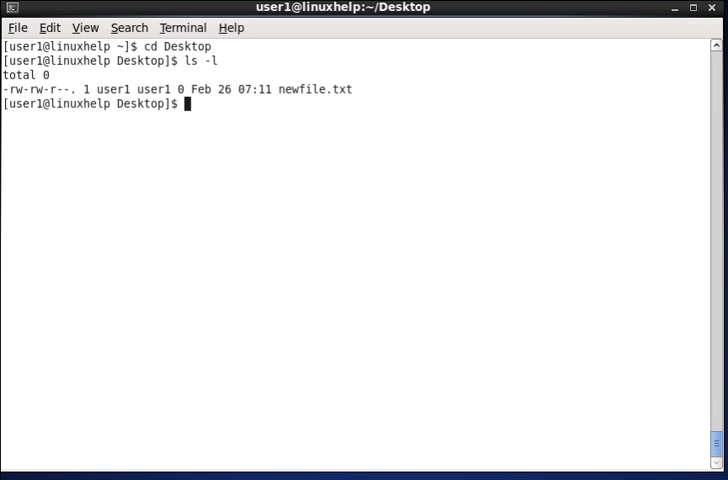
{"action": "mouse_move", "coordinate": [360, 164]}
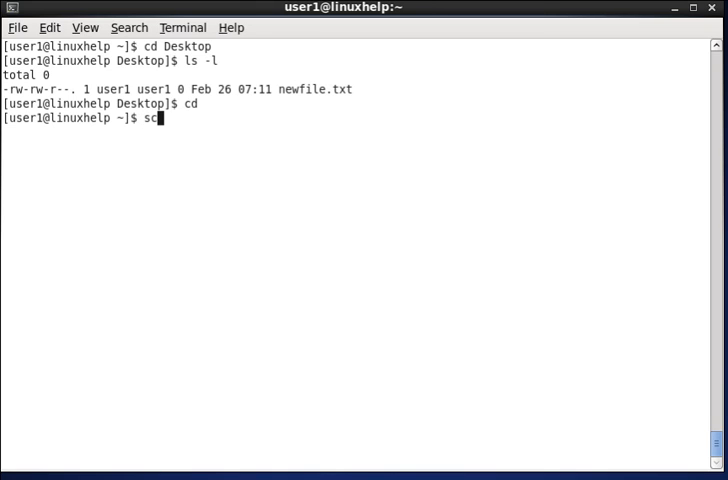
{"action": "type", "text": "p"}
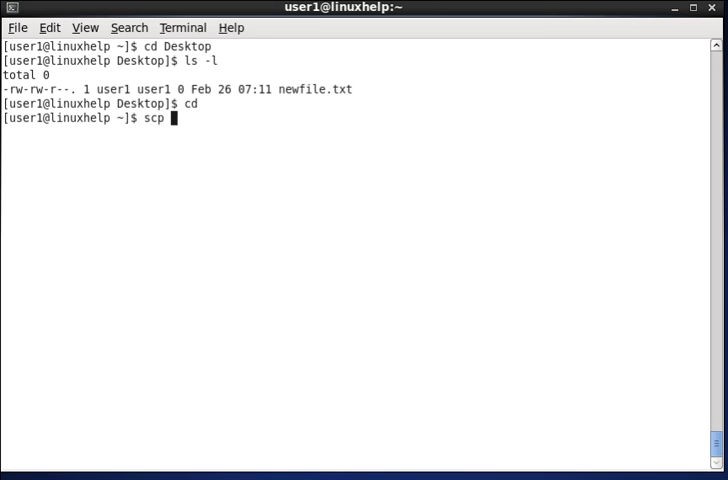
{"action": "type", "text": "/home/"}
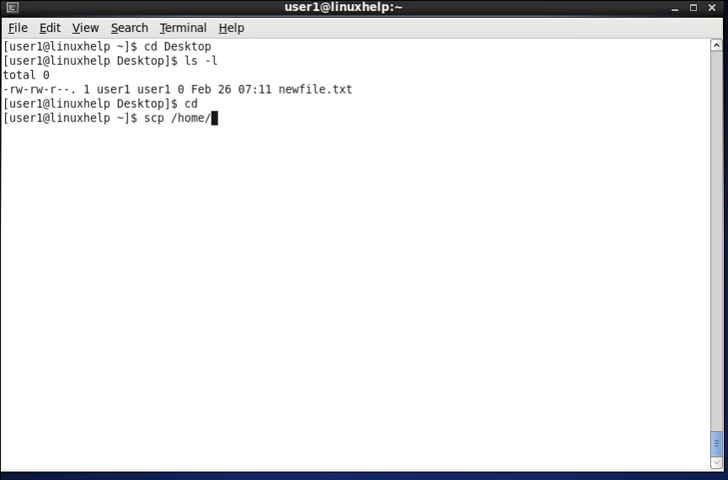
{"action": "type", "text": "user1"}
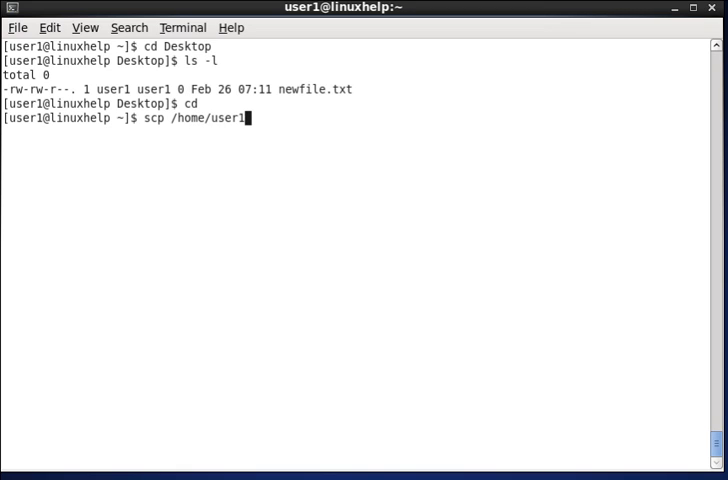
{"action": "type", "text": "Desktop/"}
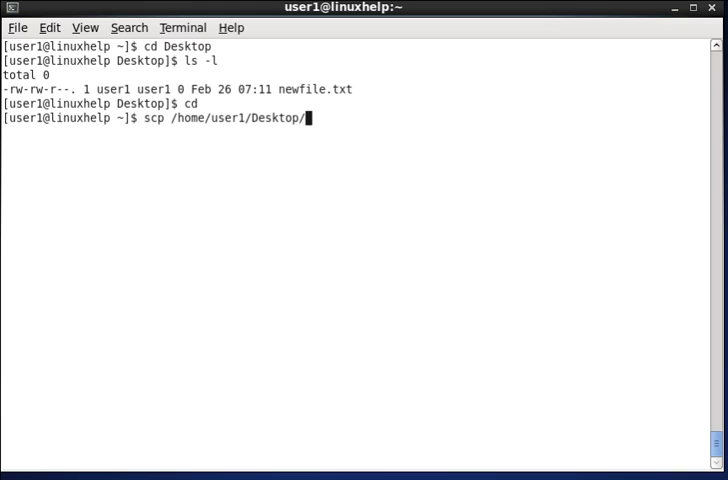
{"action": "type", "text": "newfile.txt"}
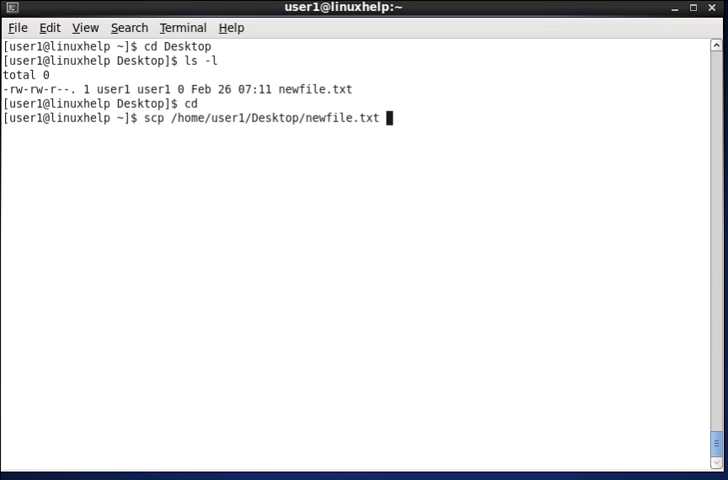
{"action": "type", "text": "u"}
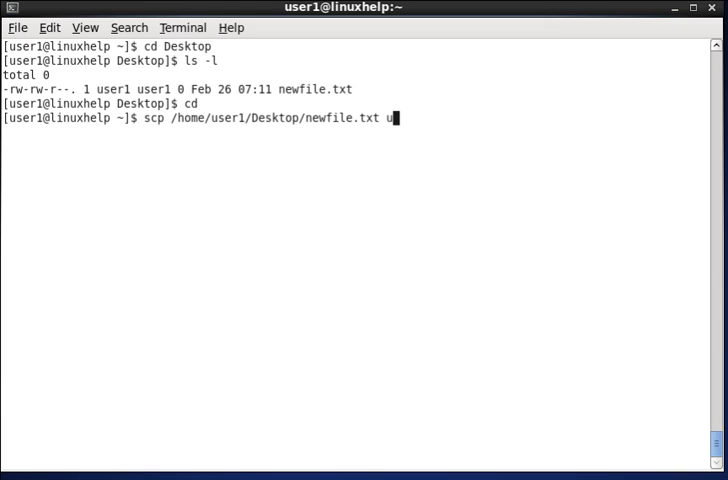
{"action": "type", "text": "ser2@1"}
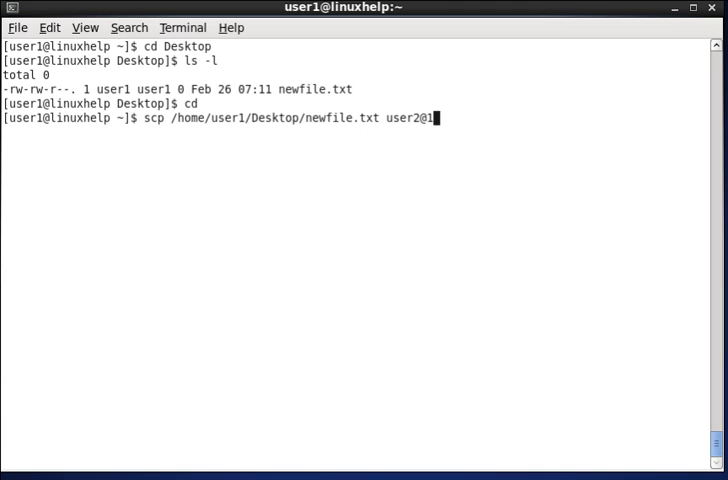
{"action": "type", "text": "92.168.7."}
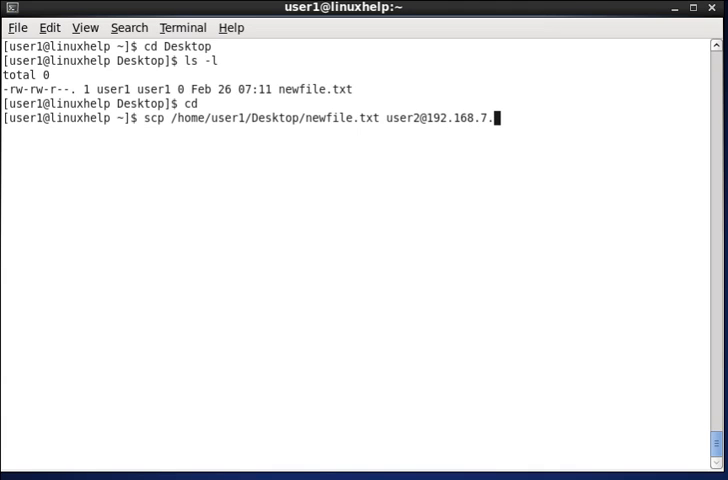
{"action": "type", "text": "251"}
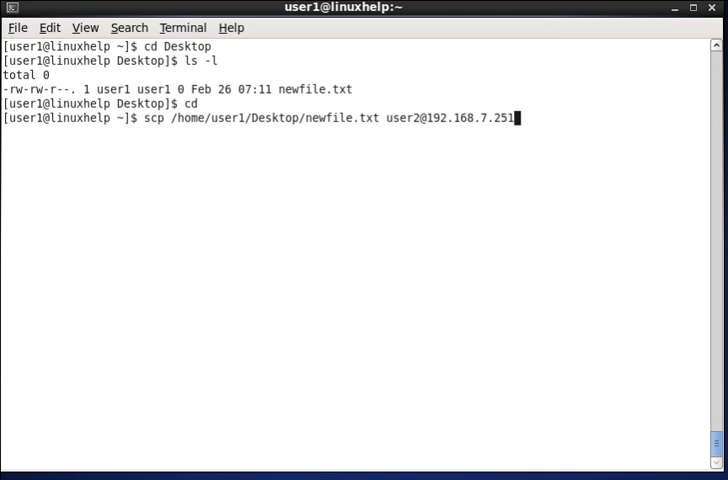
{"action": "type", "text": ":/ho"}
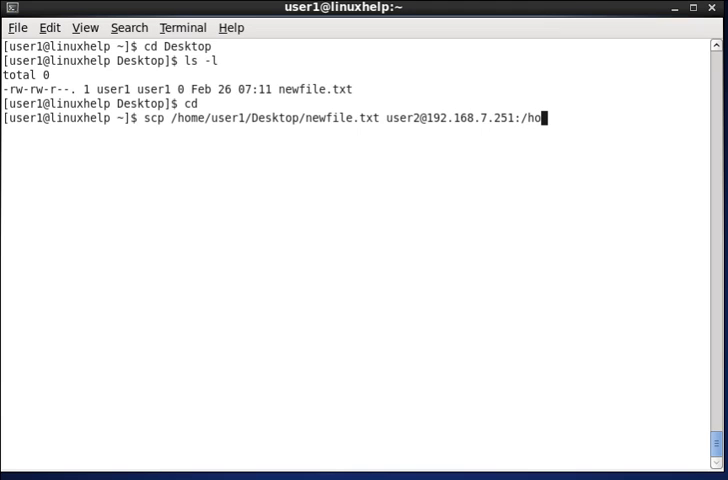
{"action": "type", "text": "me/user"}
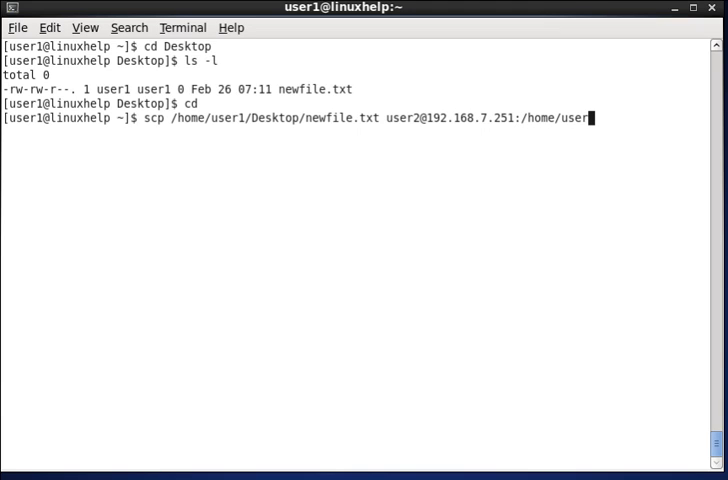
{"action": "type", "text": "/Desktop"}
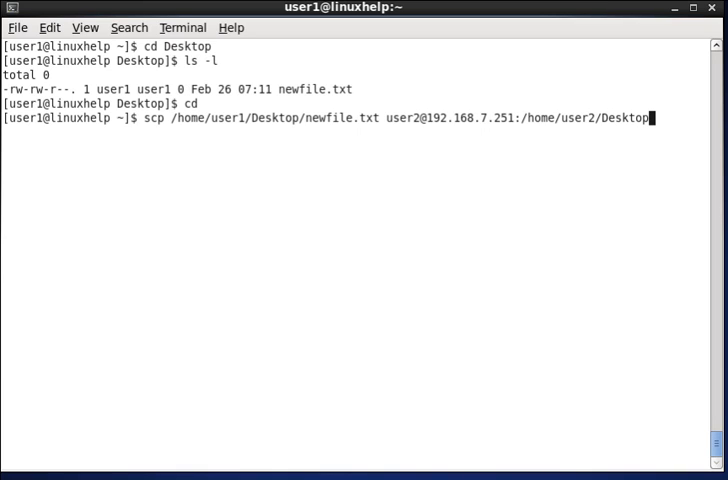
{"action": "key", "text": "Return"}
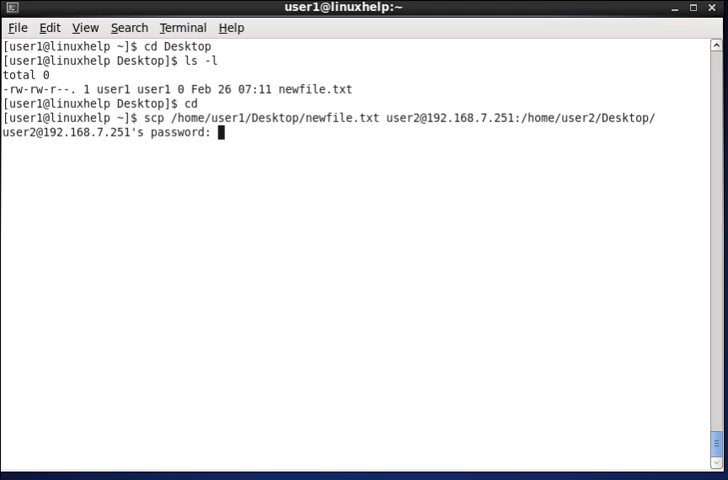
{"action": "key", "text": "Return"}
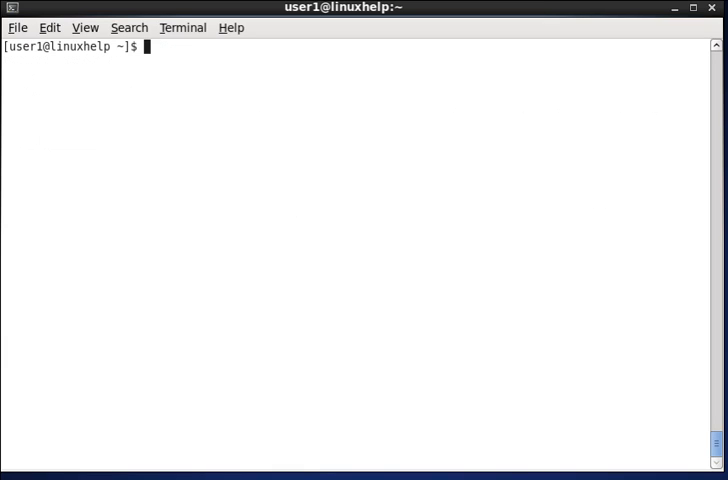
{"action": "mouse_move", "coordinate": [372, 216]}
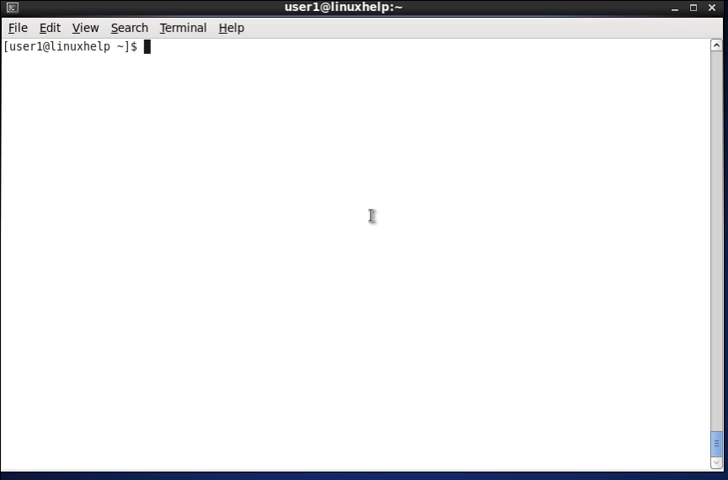
{"action": "type", "text": "rys"}
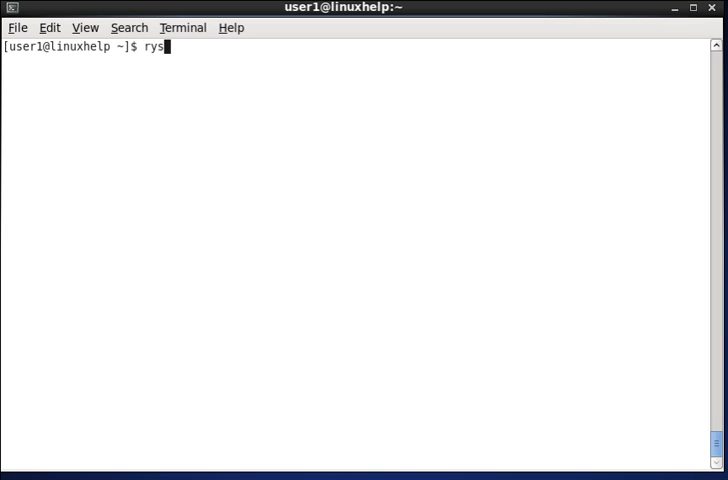
{"action": "type", "text": "nc"}
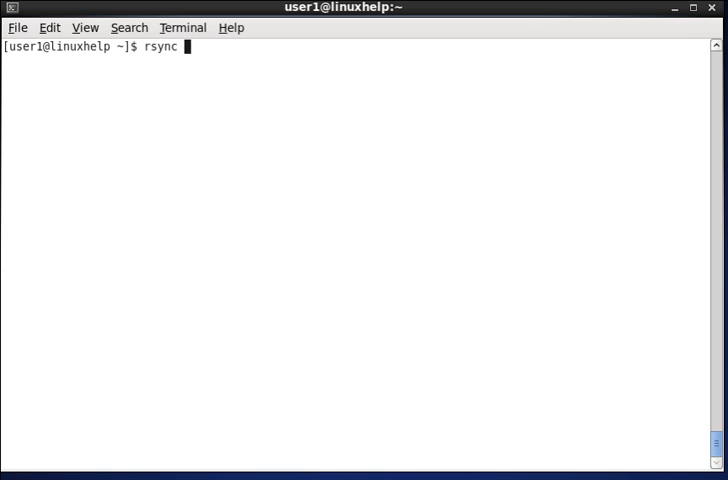
{"action": "type", "text": "/home/u"}
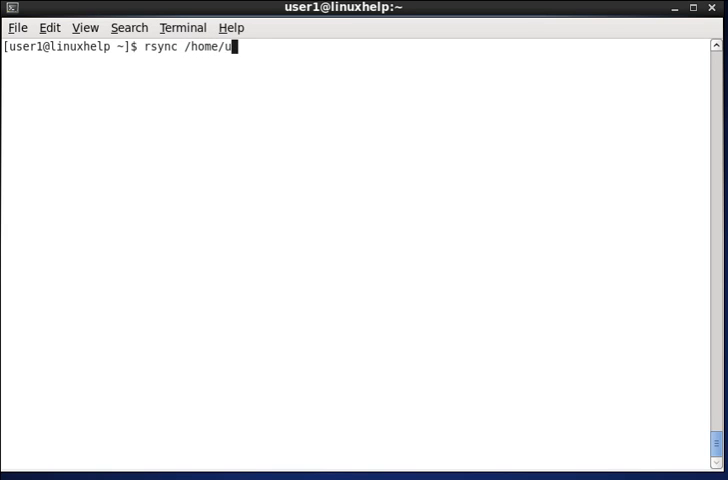
{"action": "type", "text": "ser2/Des"}
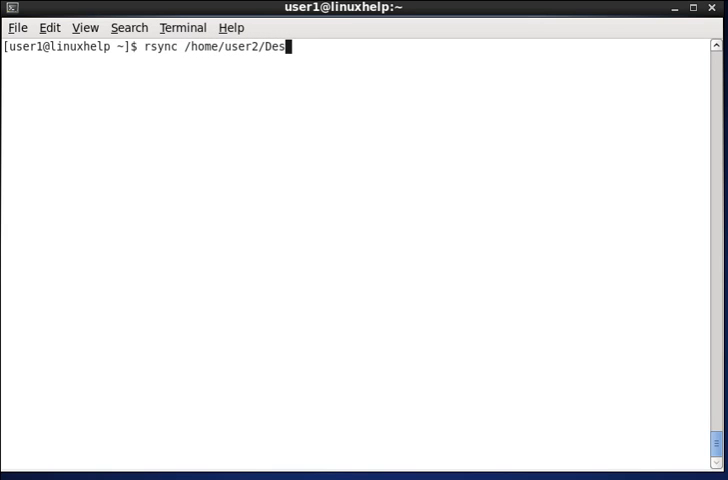
{"action": "type", "text": "k"}
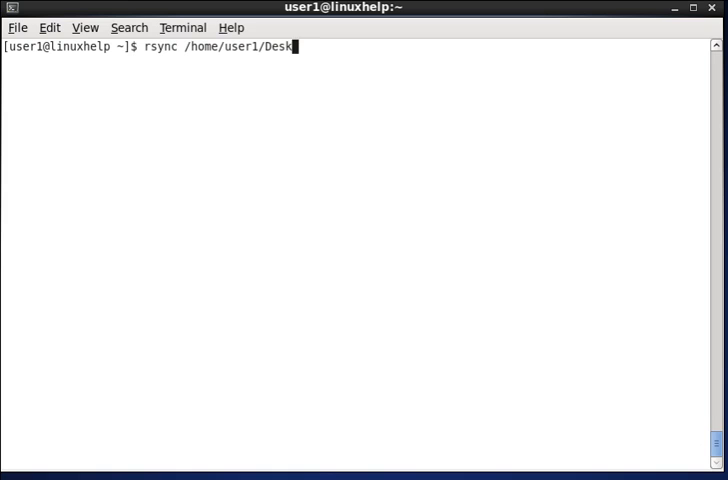
{"action": "type", "text": "top/newfile.txt"}
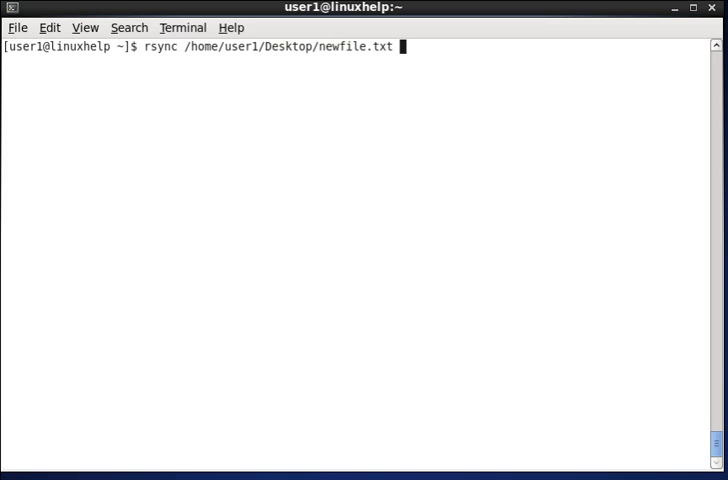
{"action": "type", "text": "u"}
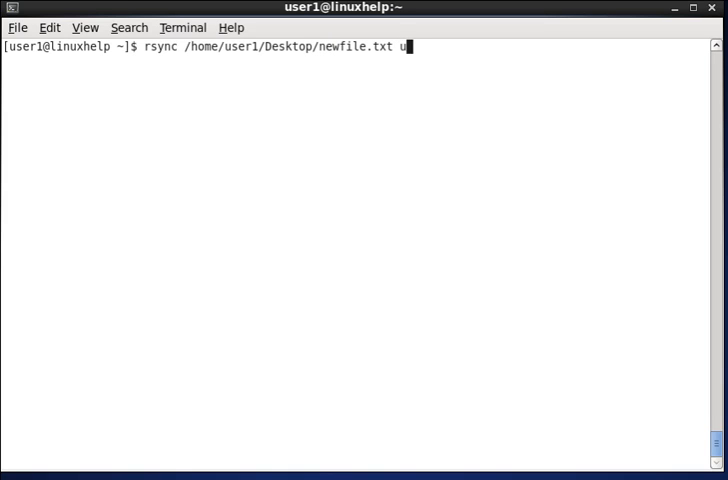
{"action": "type", "text": "ser2@192."}
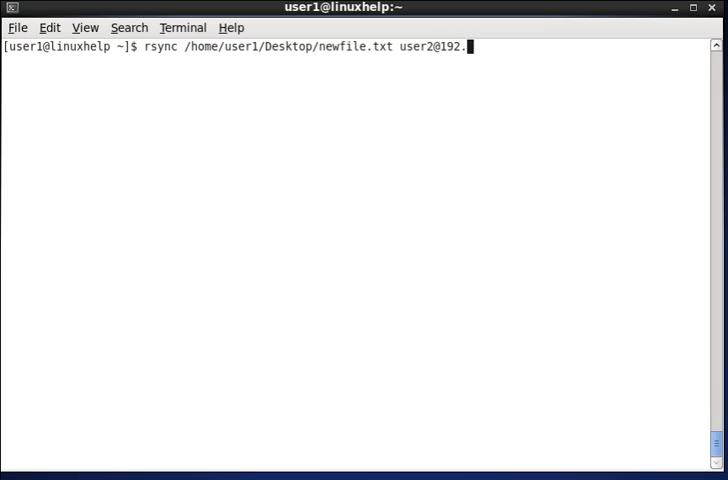
{"action": "type", "text": "168.7.251"}
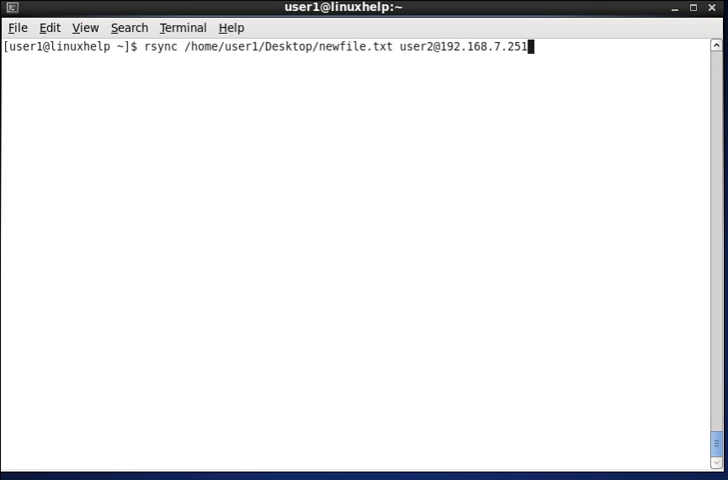
{"action": "type", "text": ":/"}
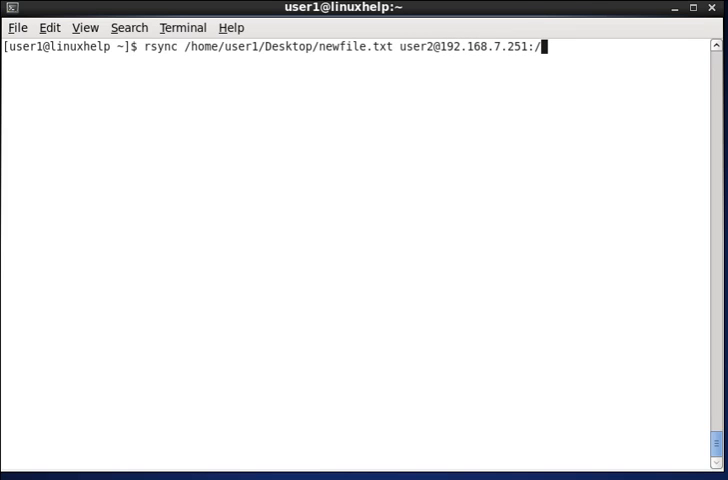
{"action": "type", "text": "home"}
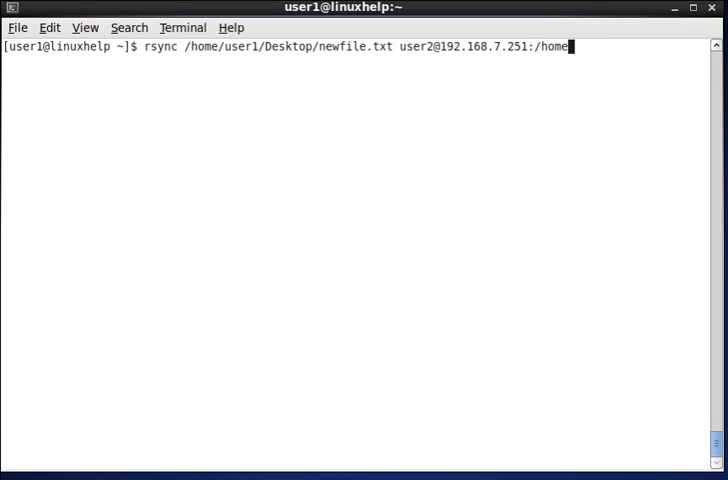
{"action": "type", "text": "user2/D"}
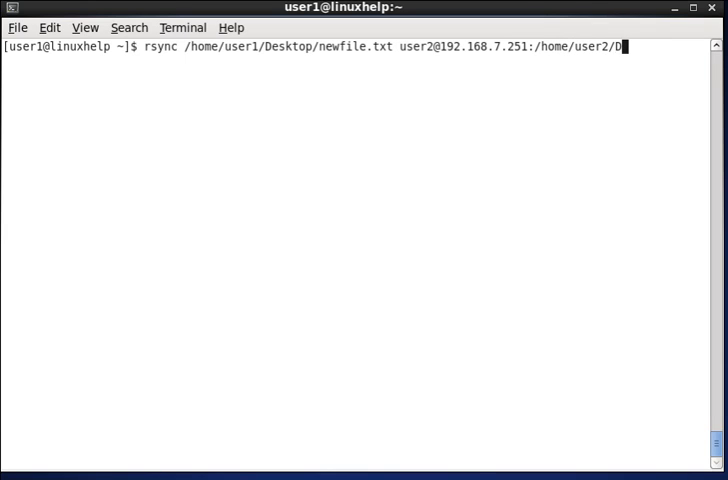
{"action": "type", "text": "esktop/"}
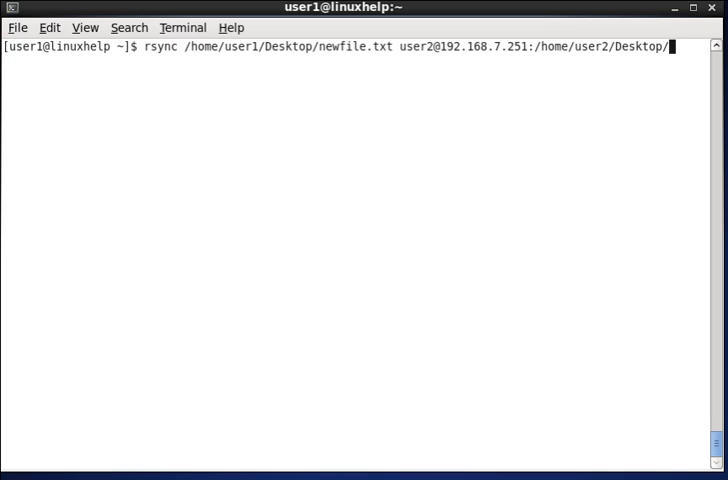
{"action": "key", "text": "Return"}
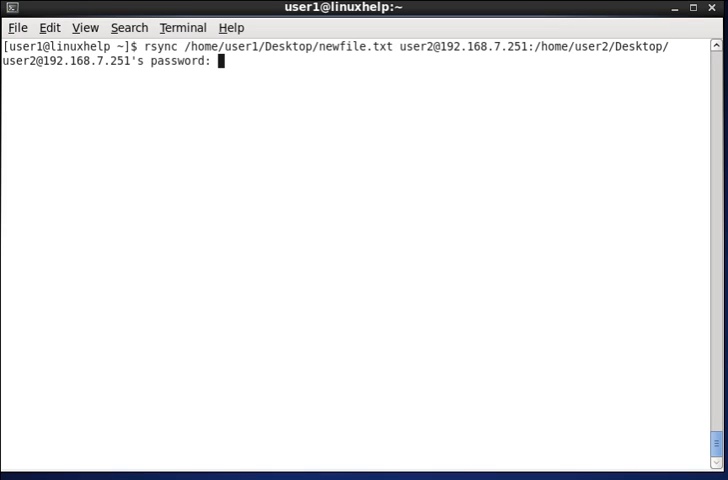
{"action": "key", "text": "Return"}
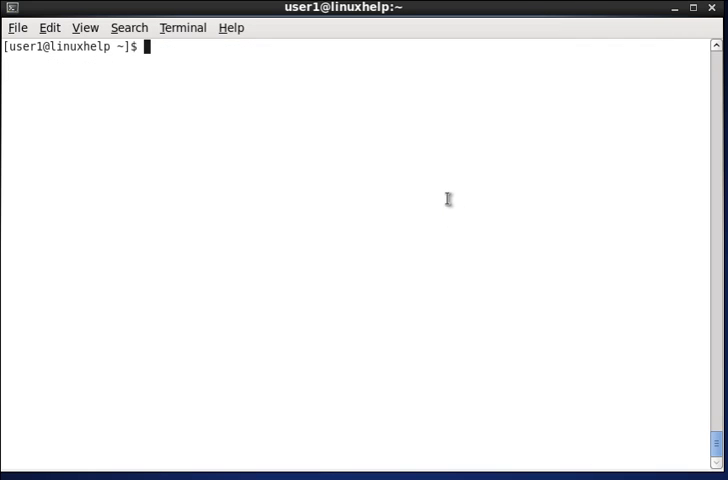
- Rerun the rsync of newfile.txt with -e 'ssh -p21498' and submit the password
{"action": "type", "text": "rsync /home/user1/Desktop/newfile.txt user2@192.168.7.251:/home/user2/Desktop/"}
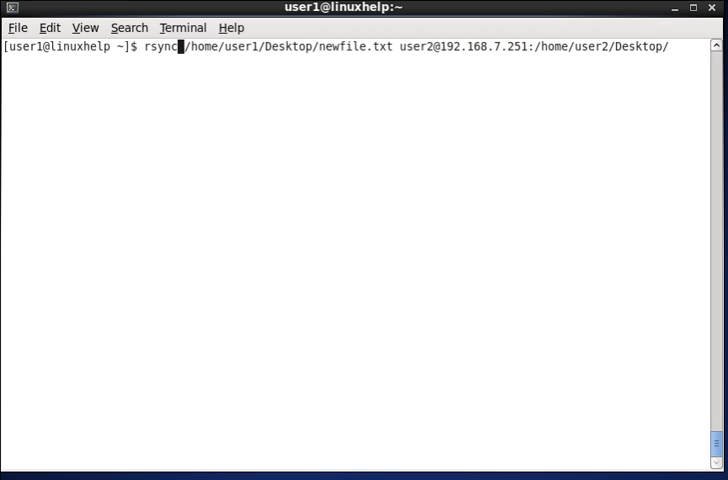
{"action": "type", "text": "-e"}
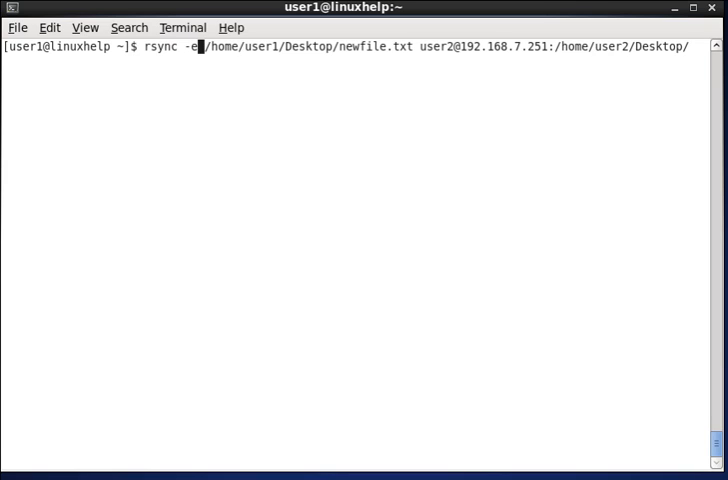
{"action": "type", "text": "'"}
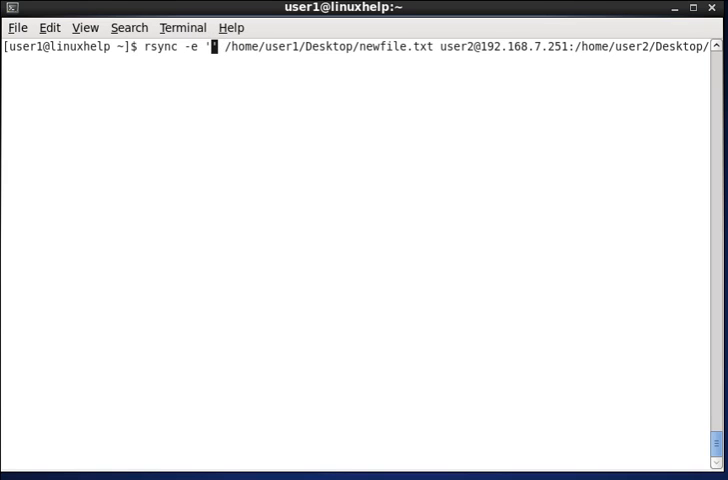
{"action": "type", "text": "ssh -p"}
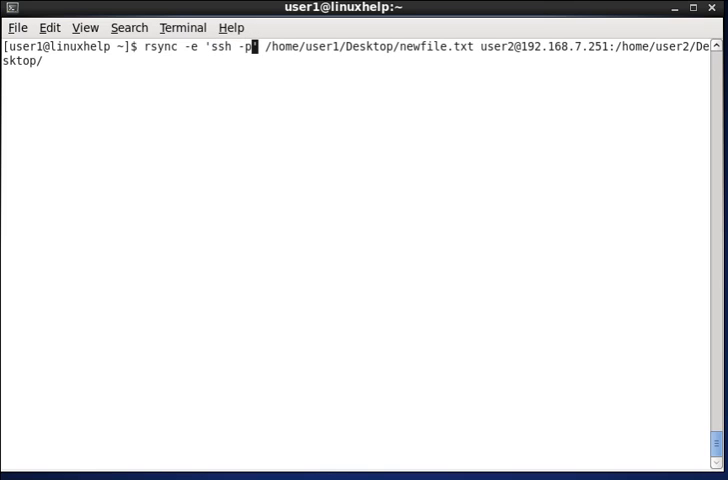
{"action": "type", "text": "214"}
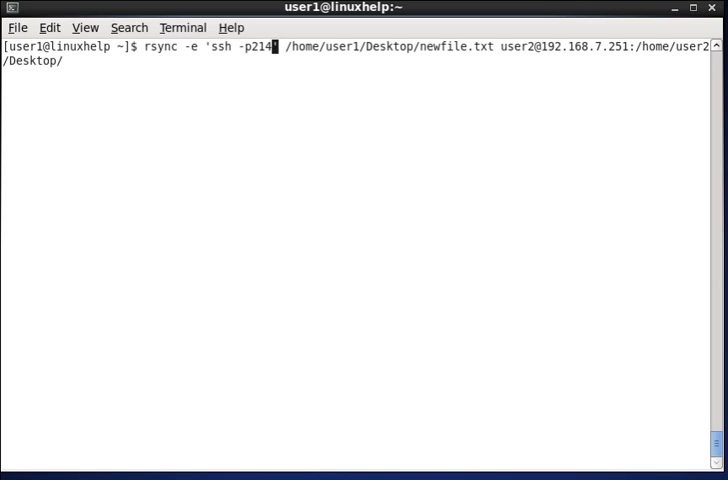
{"action": "key", "text": "Return"}
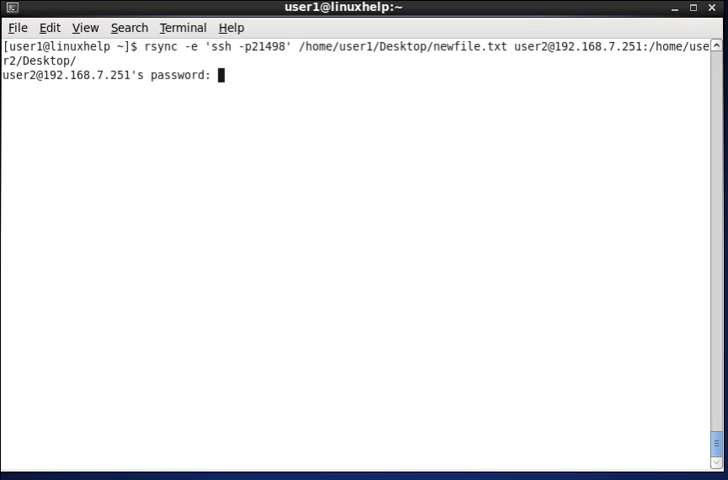
{"action": "key", "text": "Return"}
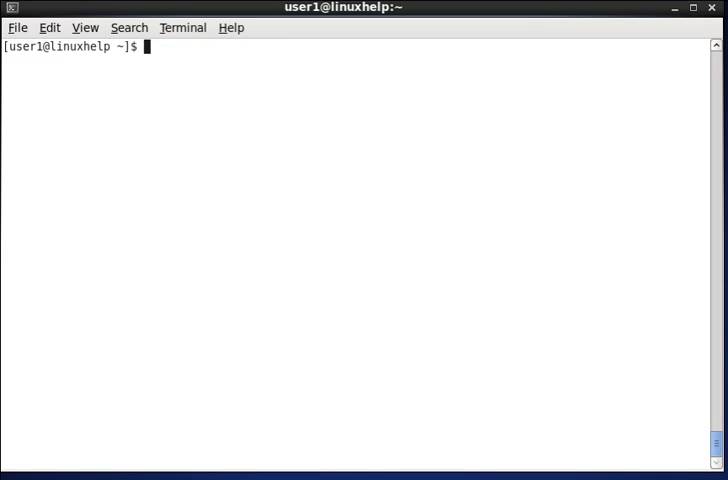
{"action": "mouse_move", "coordinate": [372, 228]}
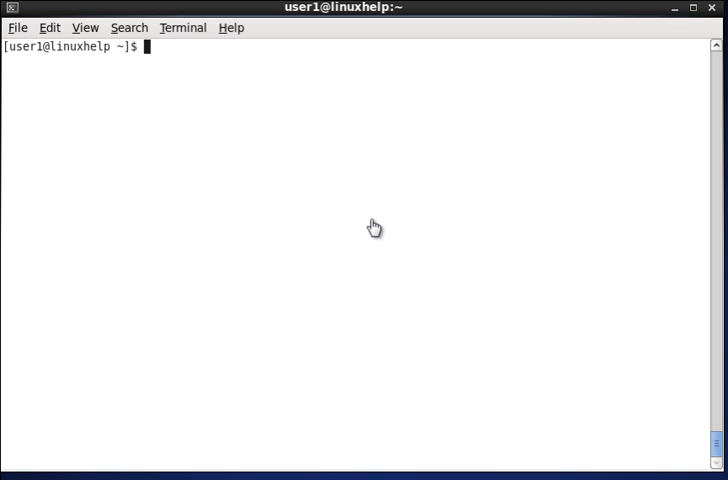
{"action": "mouse_move", "coordinate": [372, 220]}
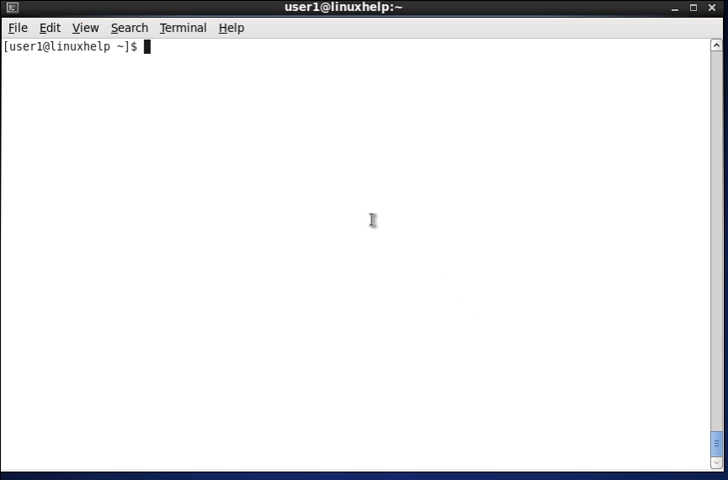
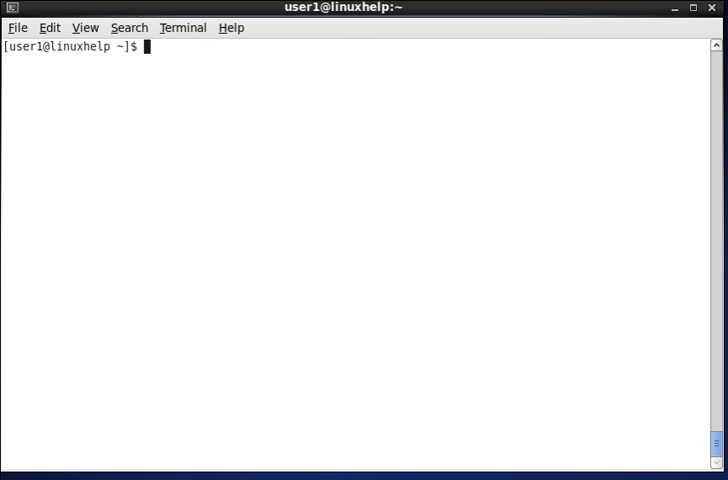
{"action": "type", "text": "ssh"}
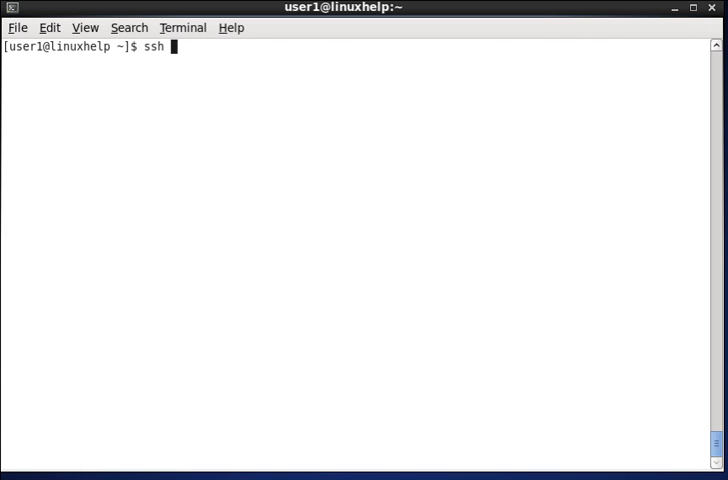
{"action": "type", "text": "-"}
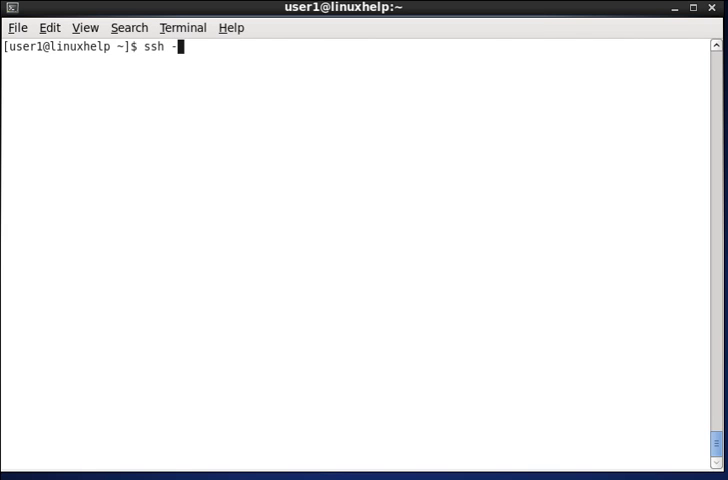
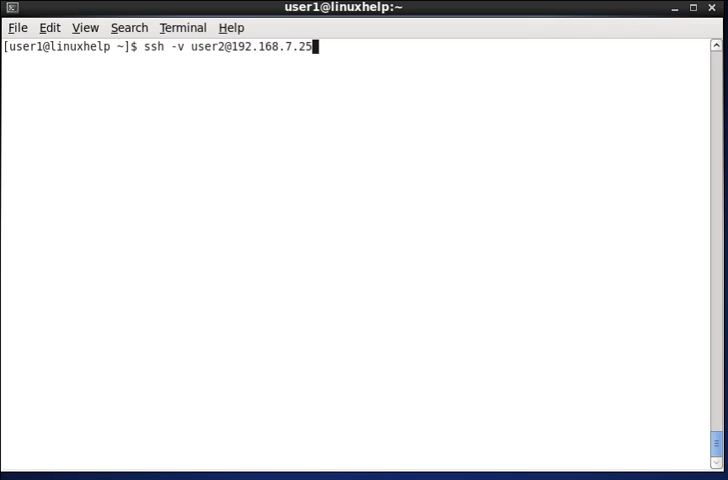
{"action": "key", "text": "Return"}
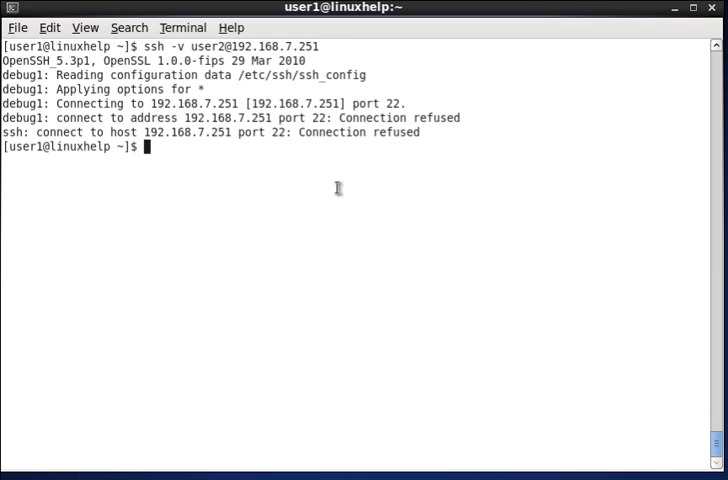
{"action": "mouse_move", "coordinate": [350, 168]}
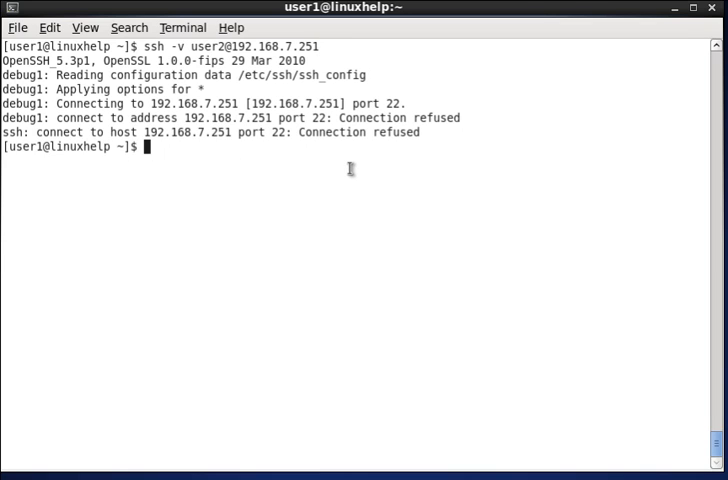
{"action": "mouse_move", "coordinate": [192, 60]}
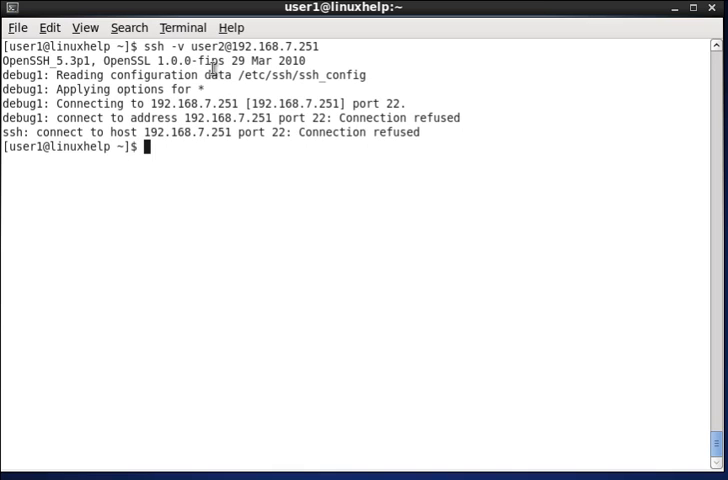
{"action": "mouse_move", "coordinate": [328, 46]}
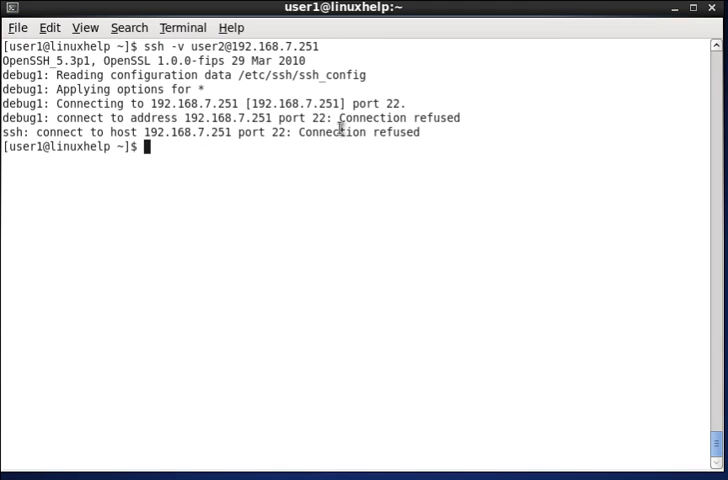
{"action": "double_click", "coordinate": [246, 132]}
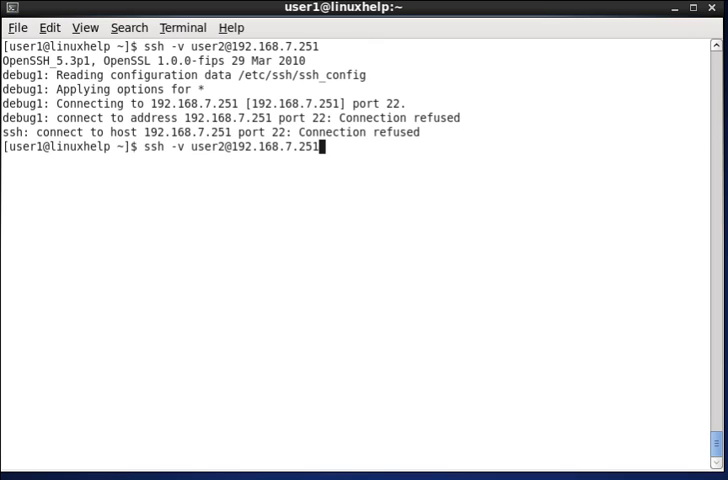
- Rerun the verbose ssh login to 192.168.7.251 with -p21498 appended
{"action": "type", "text": "-p21498"}
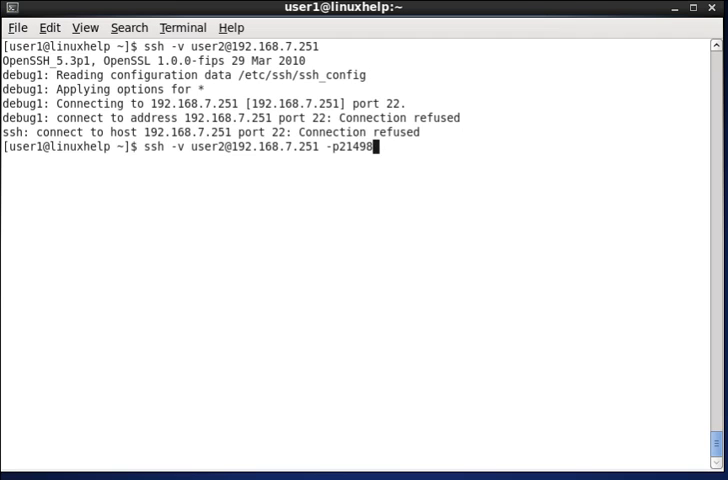
{"action": "key", "text": "Return"}
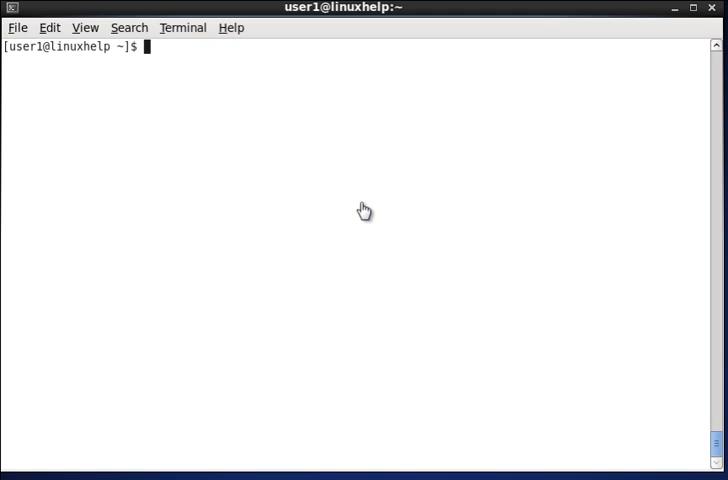
{"action": "mouse_move", "coordinate": [178, 68]}
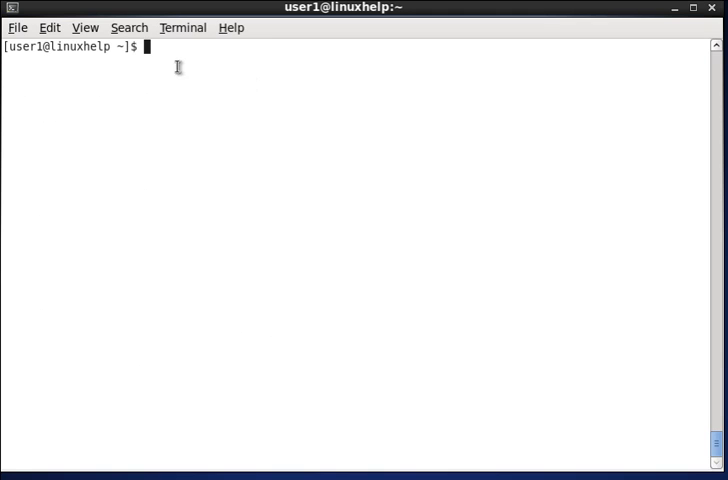
{"action": "mouse_move", "coordinate": [276, 164]}
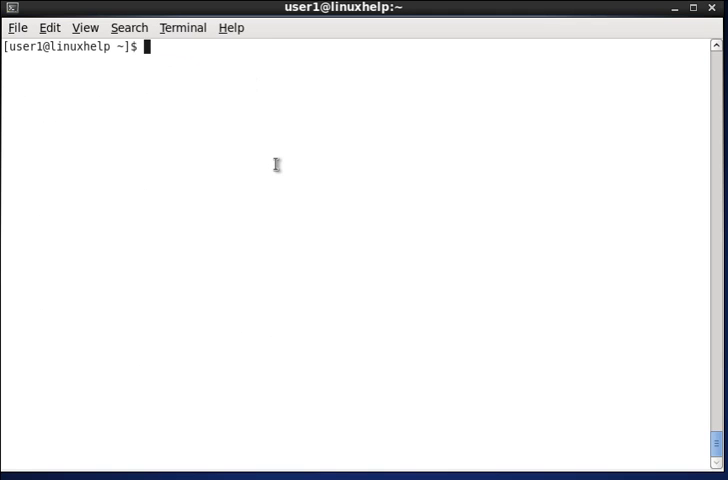
{"action": "mouse_move", "coordinate": [276, 164]}
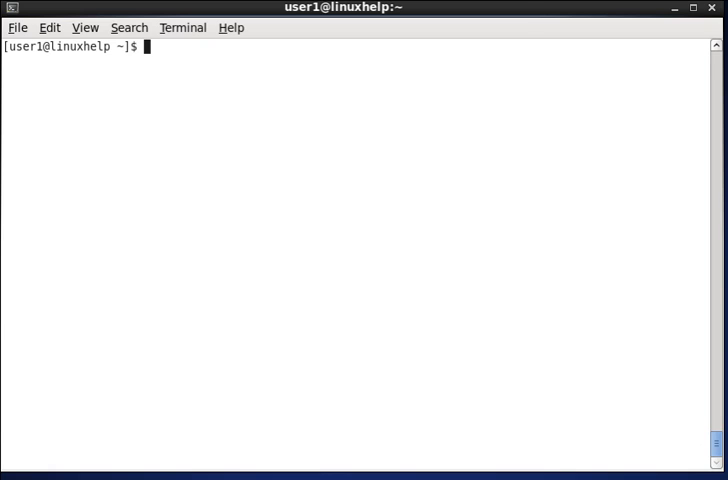
{"action": "type", "text": "ssh"}
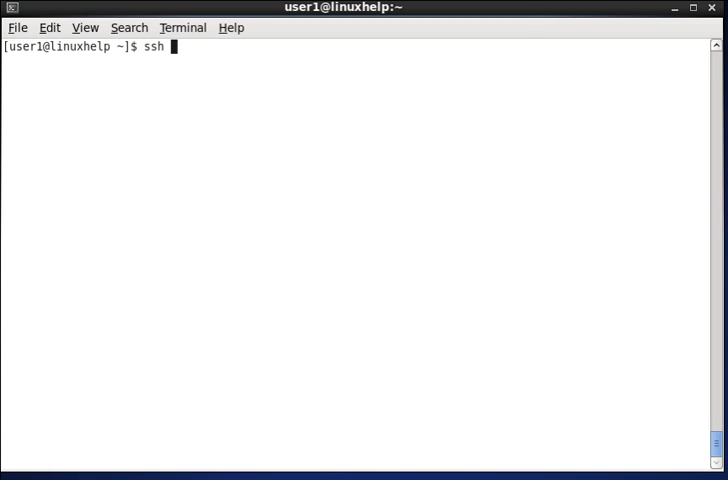
{"action": "type", "text": "user2"}
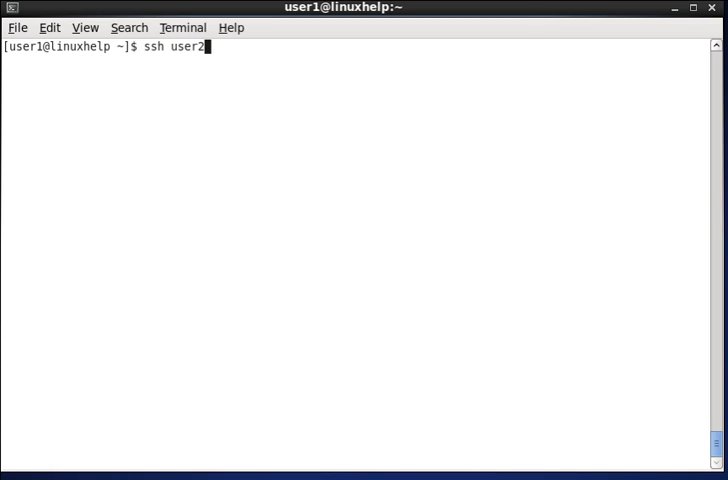
{"action": "type", "text": "@192.168."}
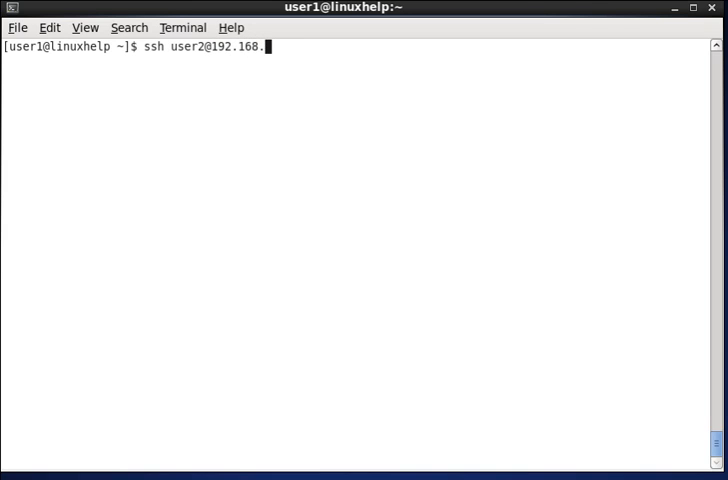
{"action": "type", "text": "7.251"}
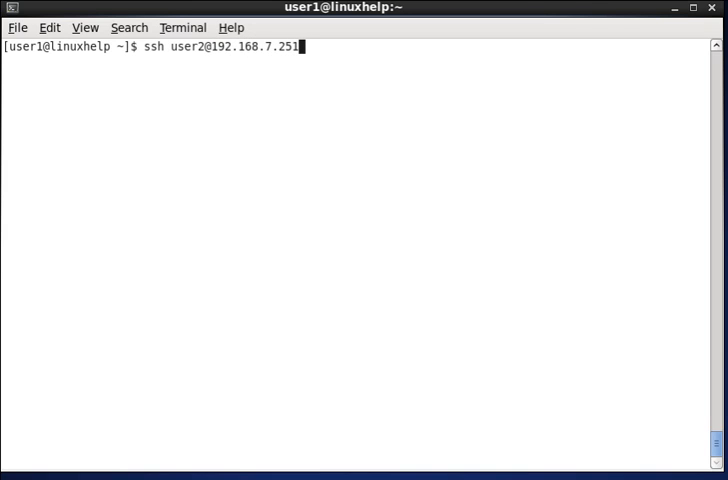
{"action": "type", "text": "\"\""}
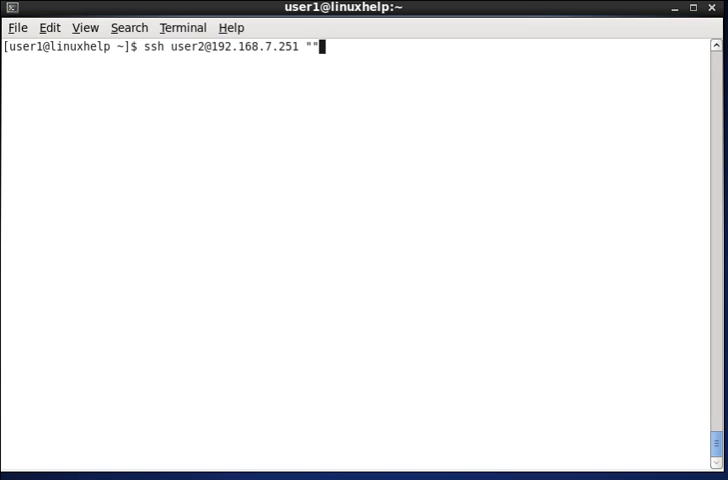
{"action": "type", "text": "ls"}
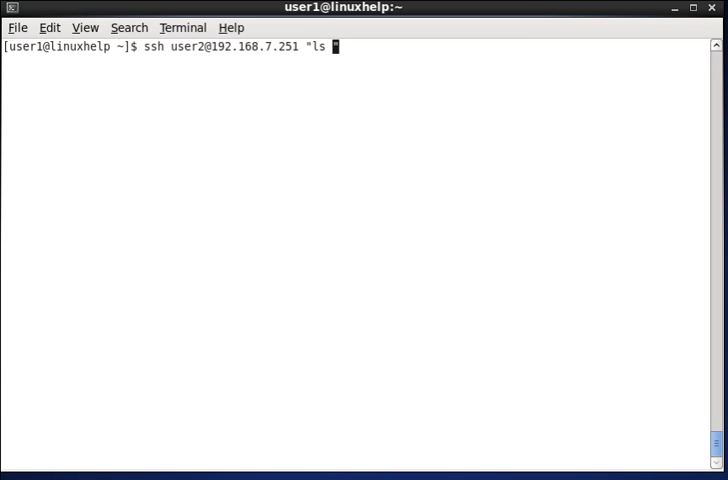
{"action": "type", "text": "Desktop"}
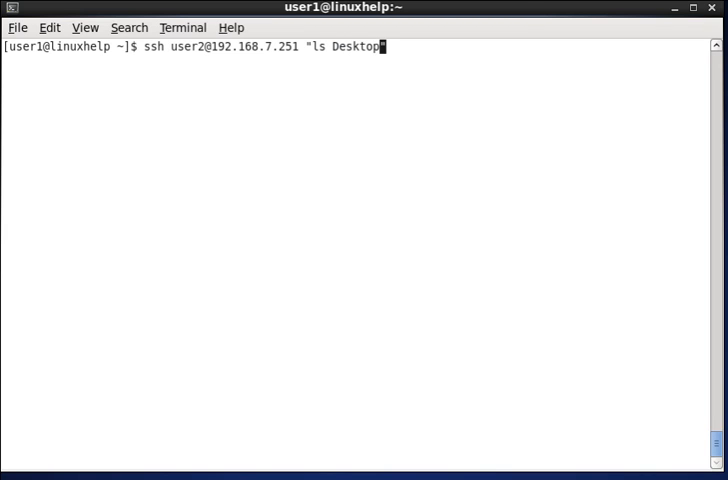
{"action": "type", "text": "\""}
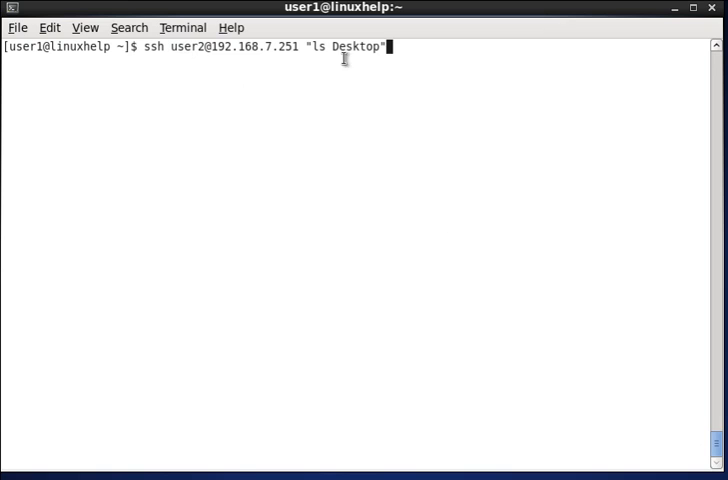
{"action": "key", "text": "Return"}
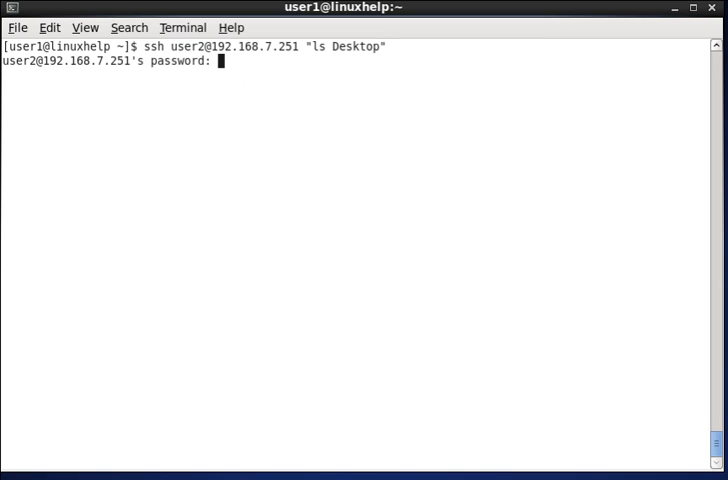
{"action": "key", "text": "Return"}
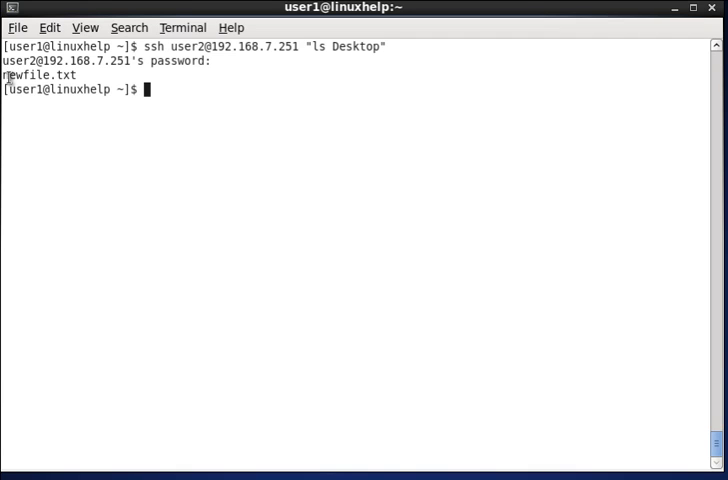
{"action": "mouse_move", "coordinate": [384, 222]}
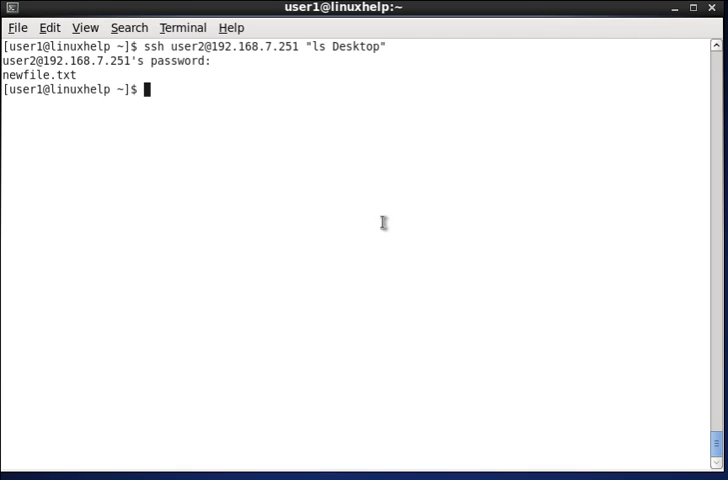
- Clear the terminal screen with Ctrl+L, leaving a fresh prompt
{"action": "key", "text": "ctrl+l"}
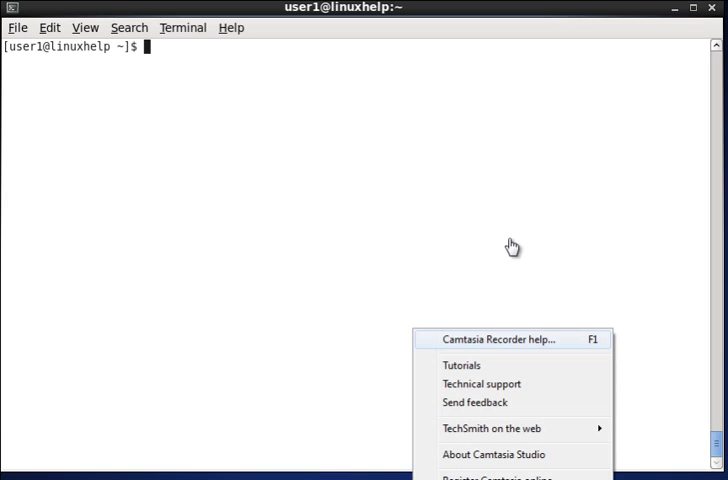
- Run ssh -V to show OpenSSH 5.3p1 with OpenSSL 1.0.0-fips
{"action": "type", "text": "ssh"}
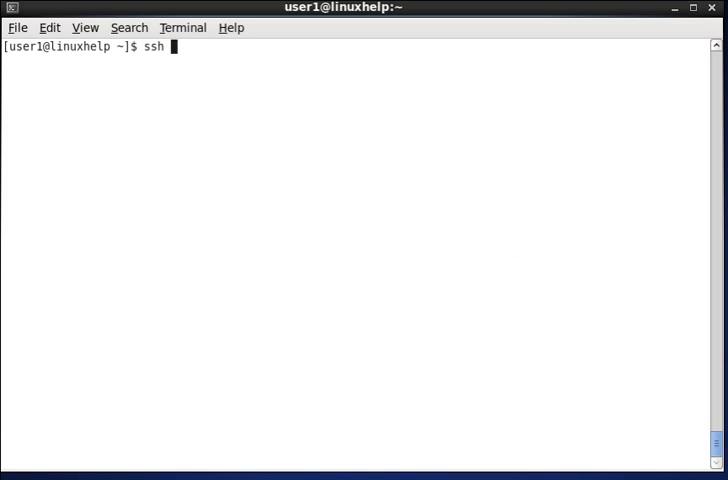
{"action": "type", "text": "-V"}
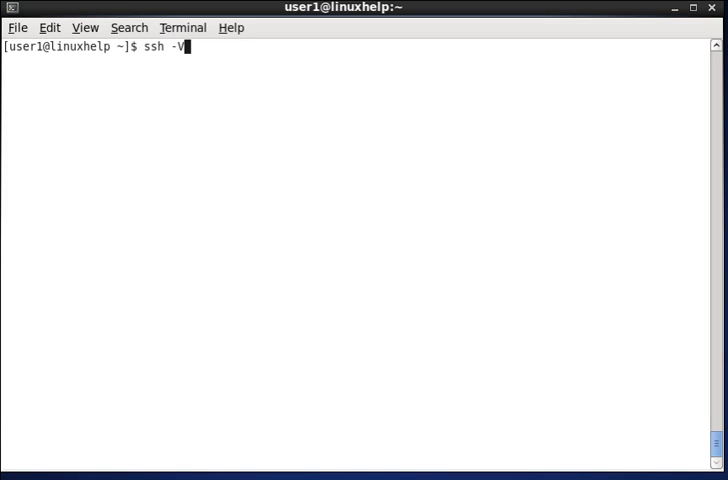
{"action": "key", "text": "Return"}
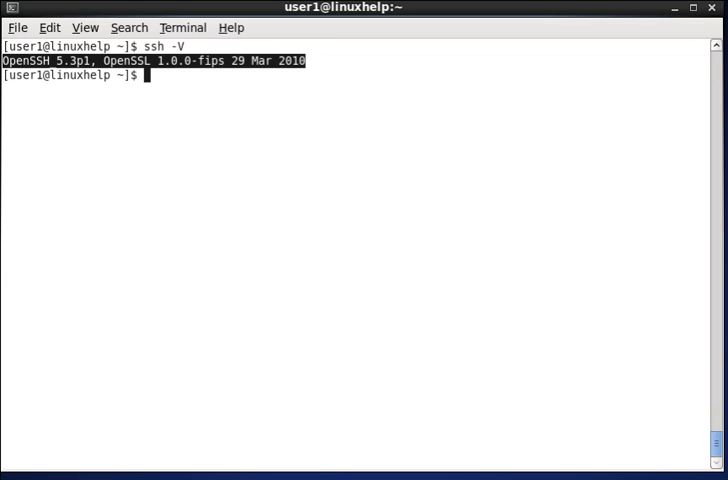
{"action": "mouse_move", "coordinate": [372, 252]}
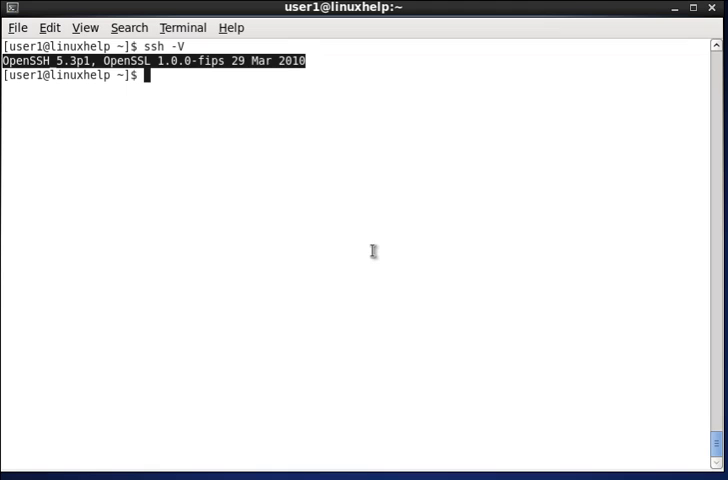